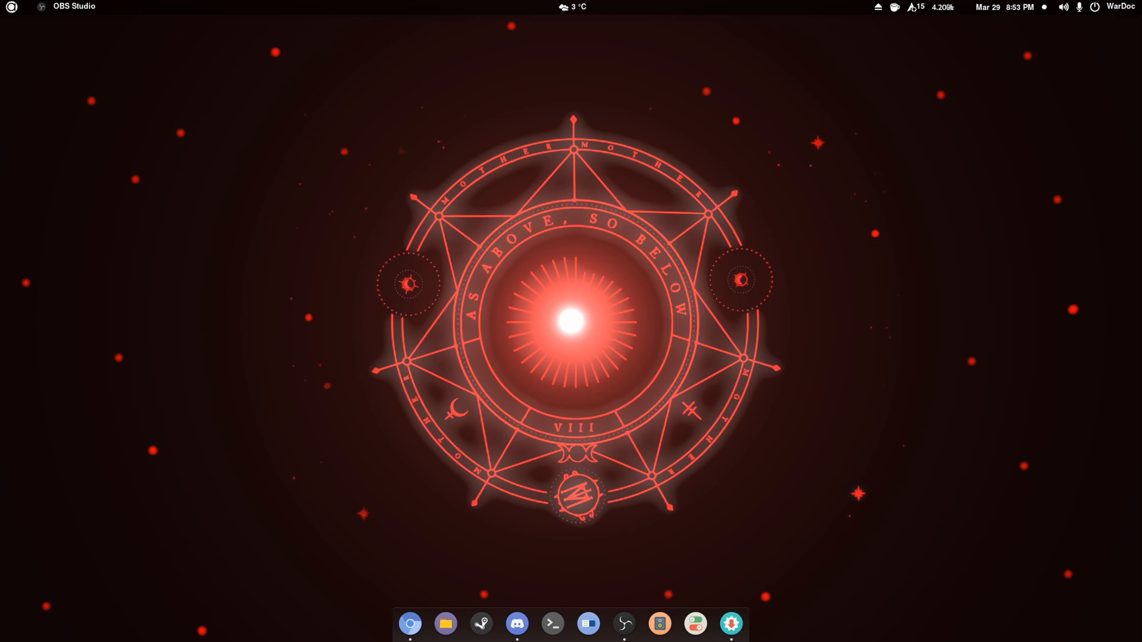
mouse_move(636, 581)
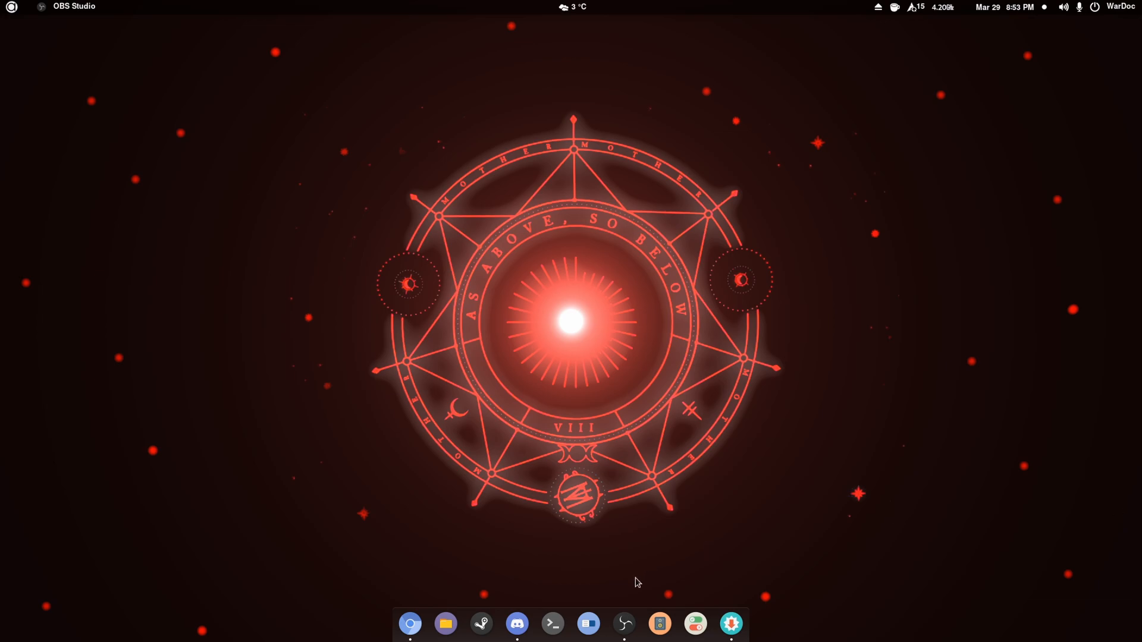
Launch a terminal window from the GNOME dock.
click(551, 624)
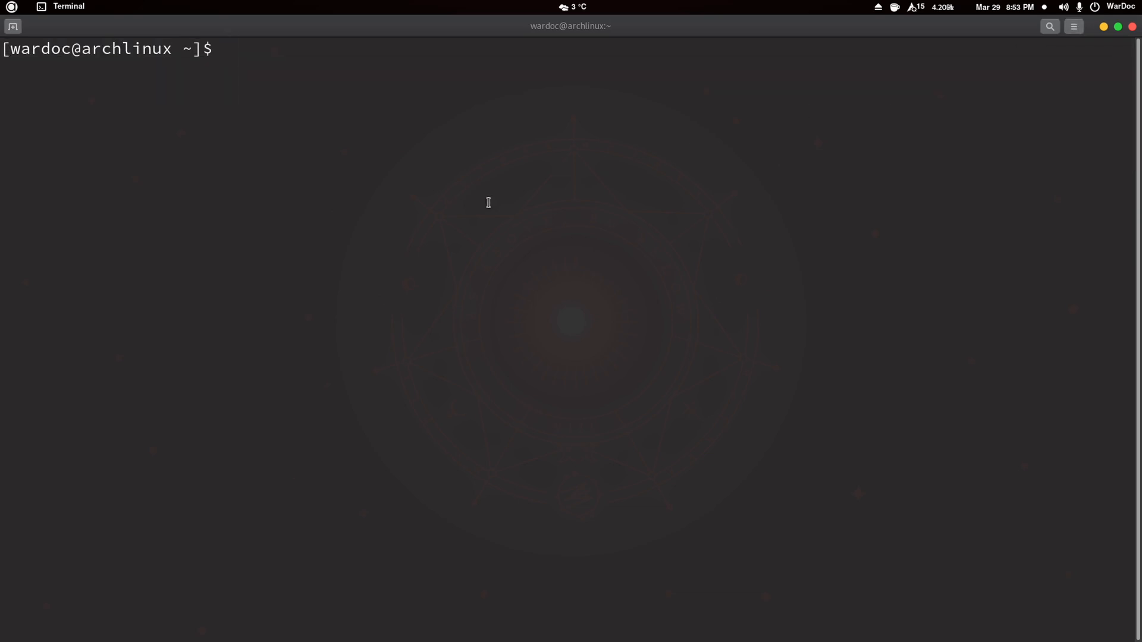
Run 'sudo gedit /etc/pacman.conf' to edit pacman.conf as root.
text(sudo gedit)
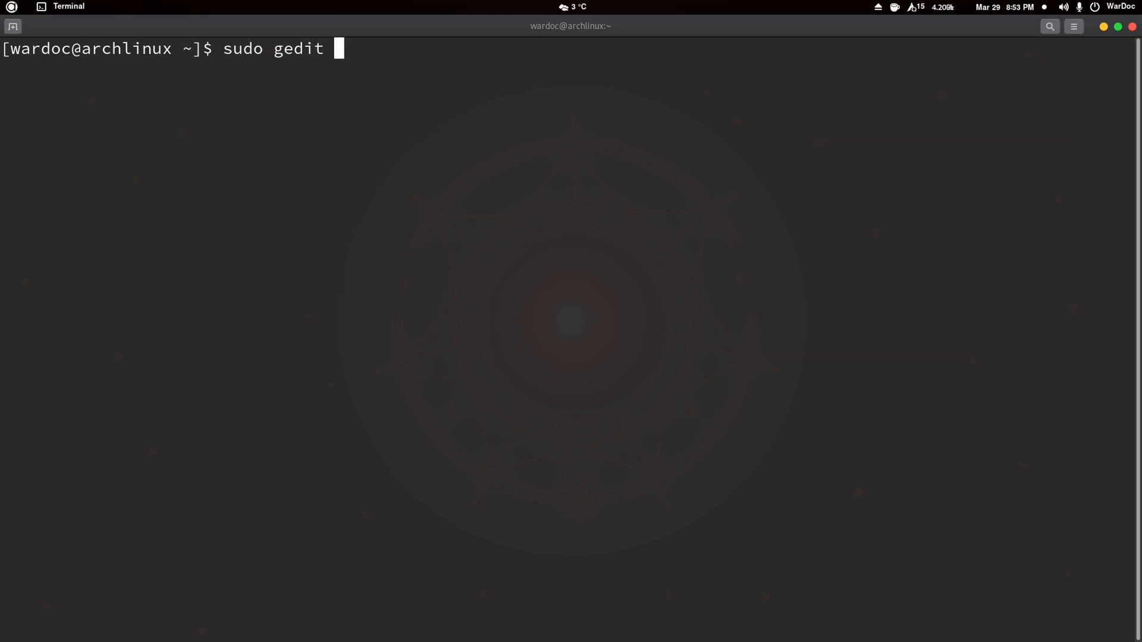
text(/etc)
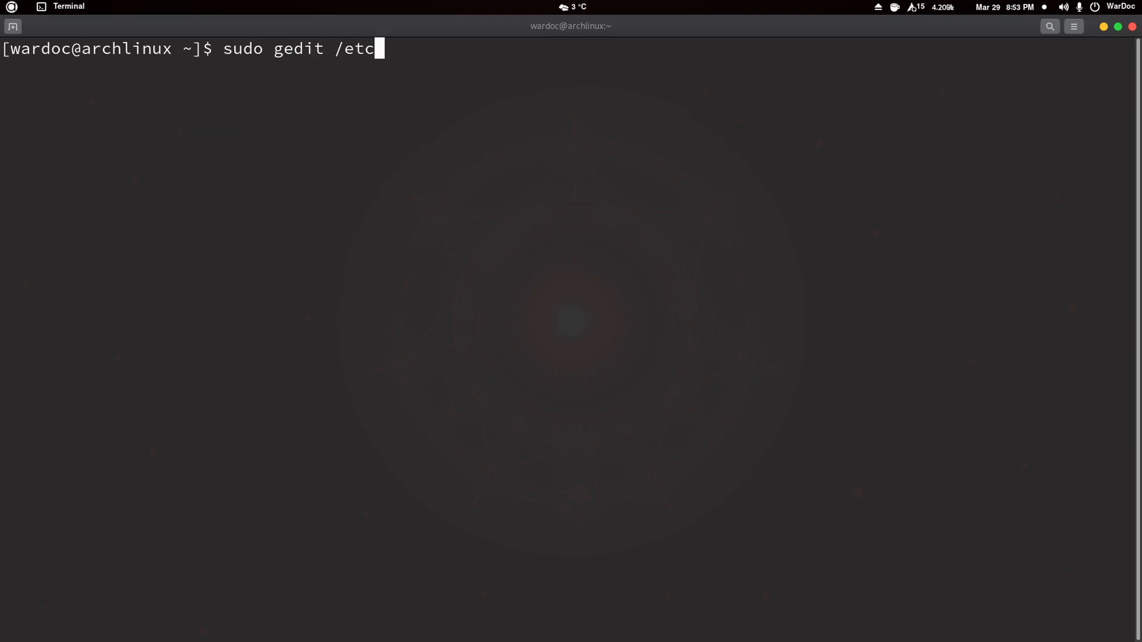
text(/)
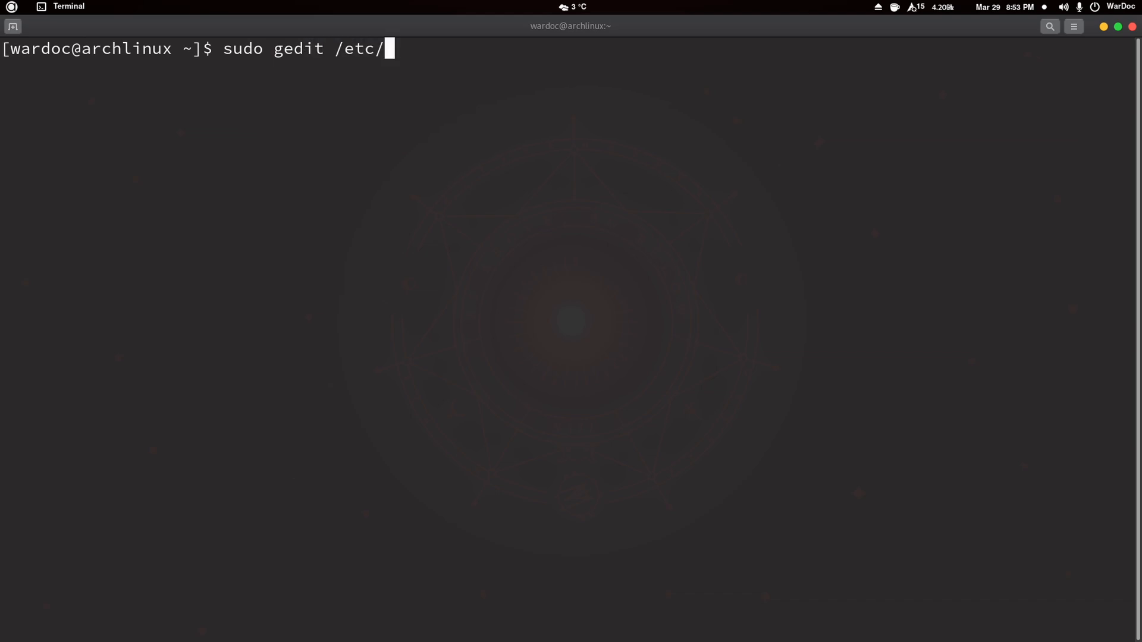
text(pacman.)
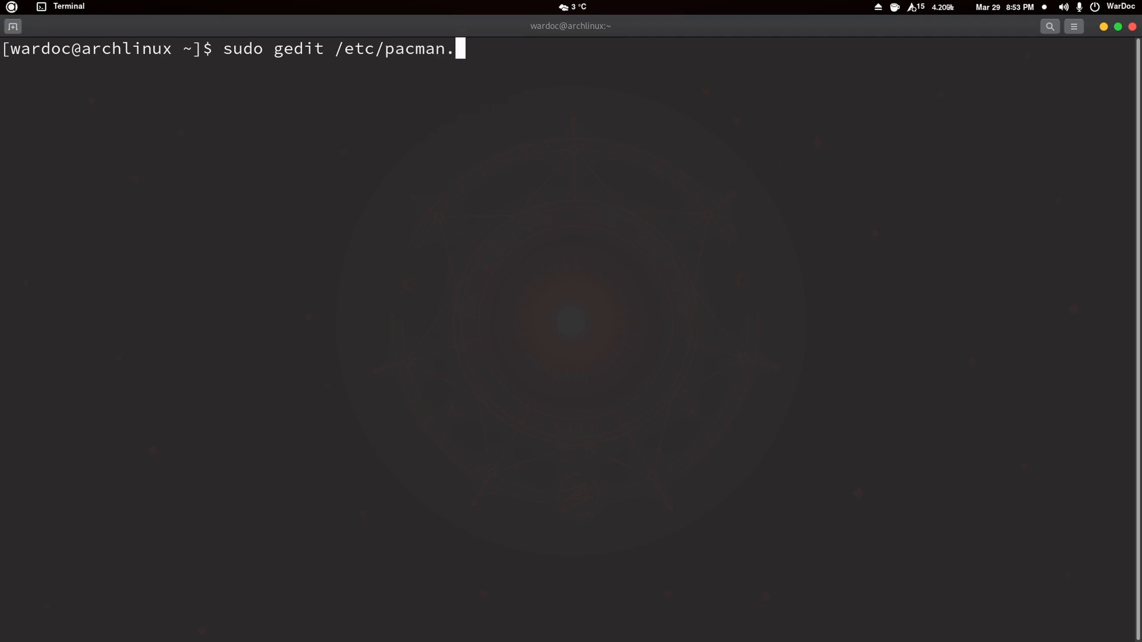
key(Return)
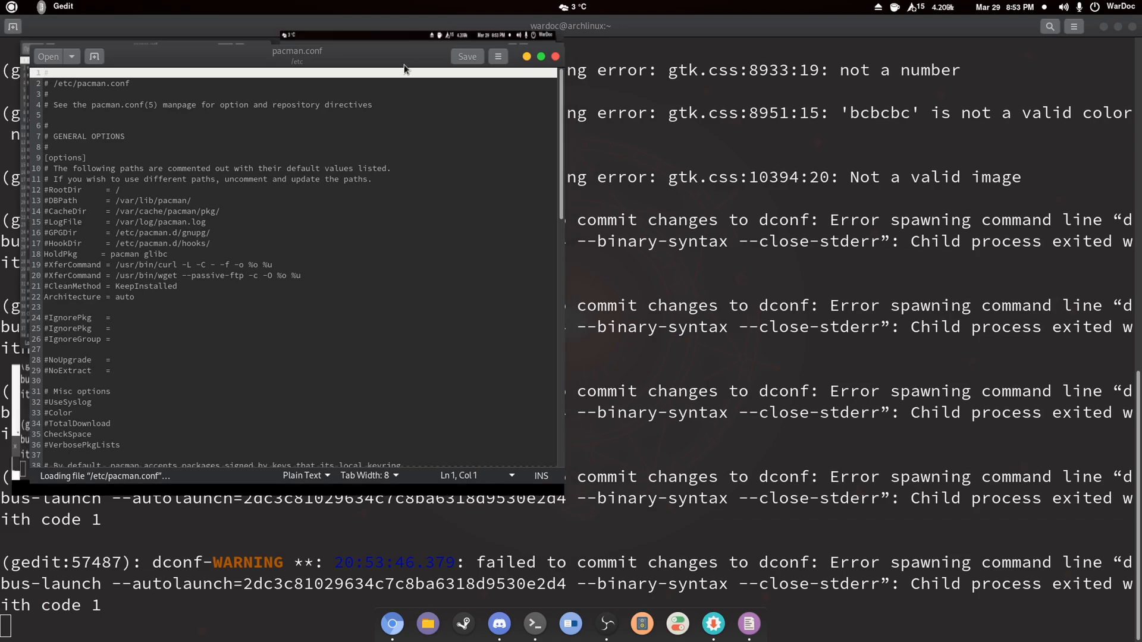
Maximize gedit and review the [chaotic-aur] block with its three servers at the file's end.
click(1074, 27)
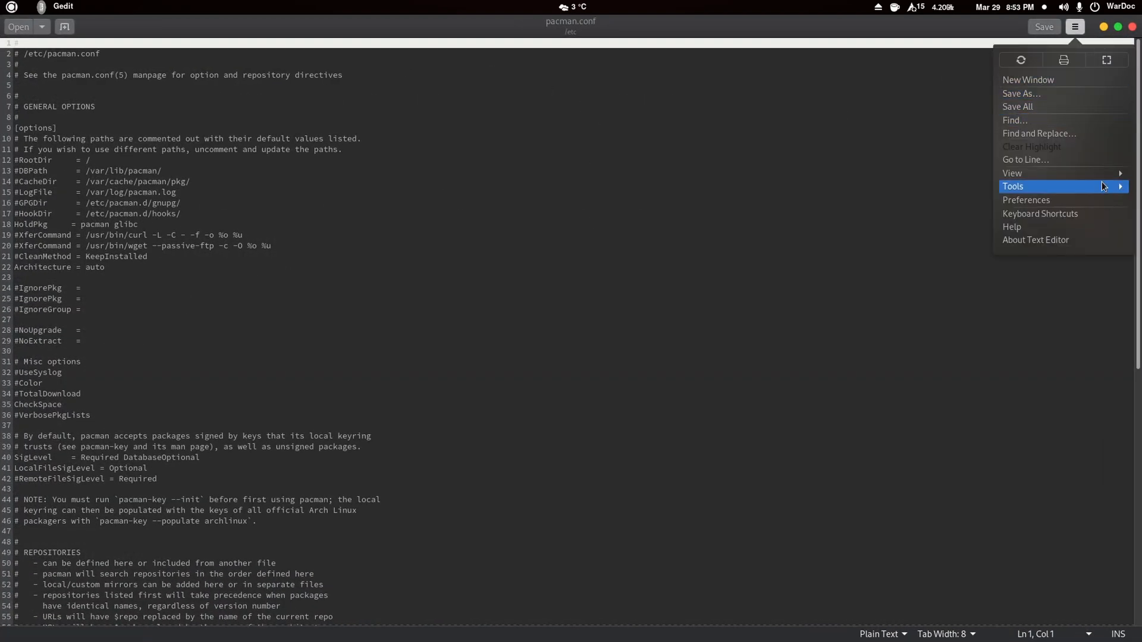
click(1013, 173)
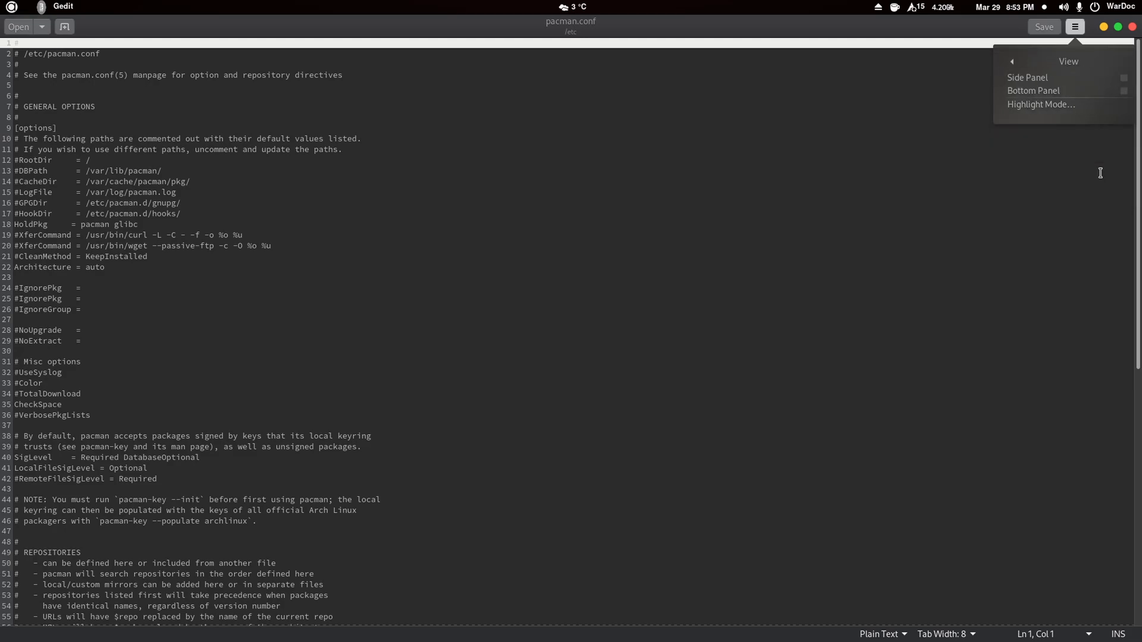
scroll(down, 3)
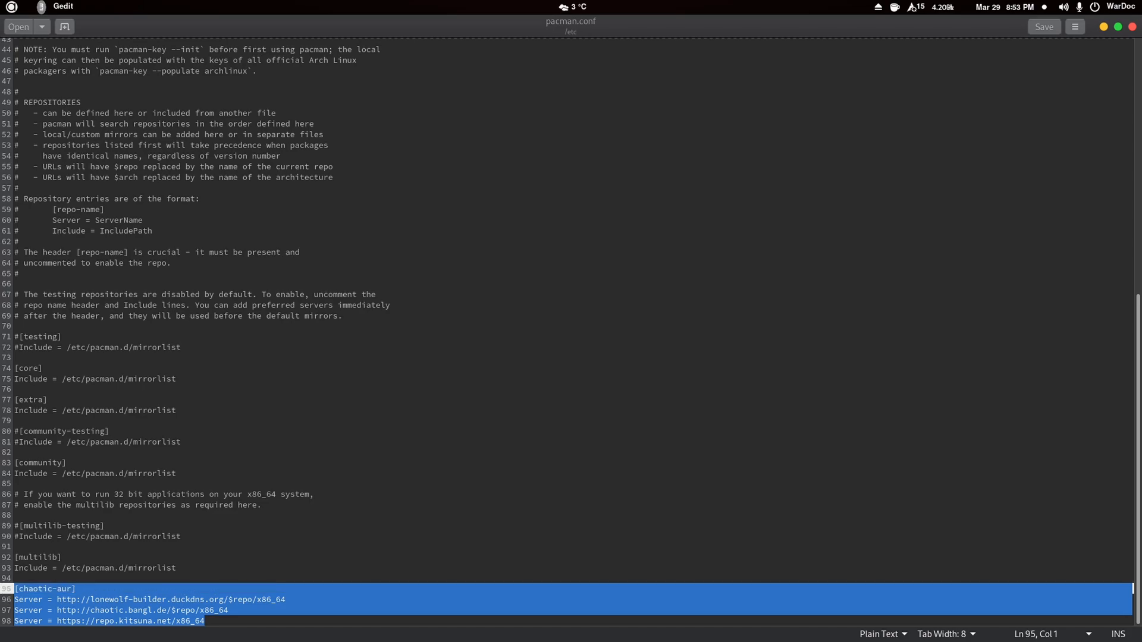
click(81, 589)
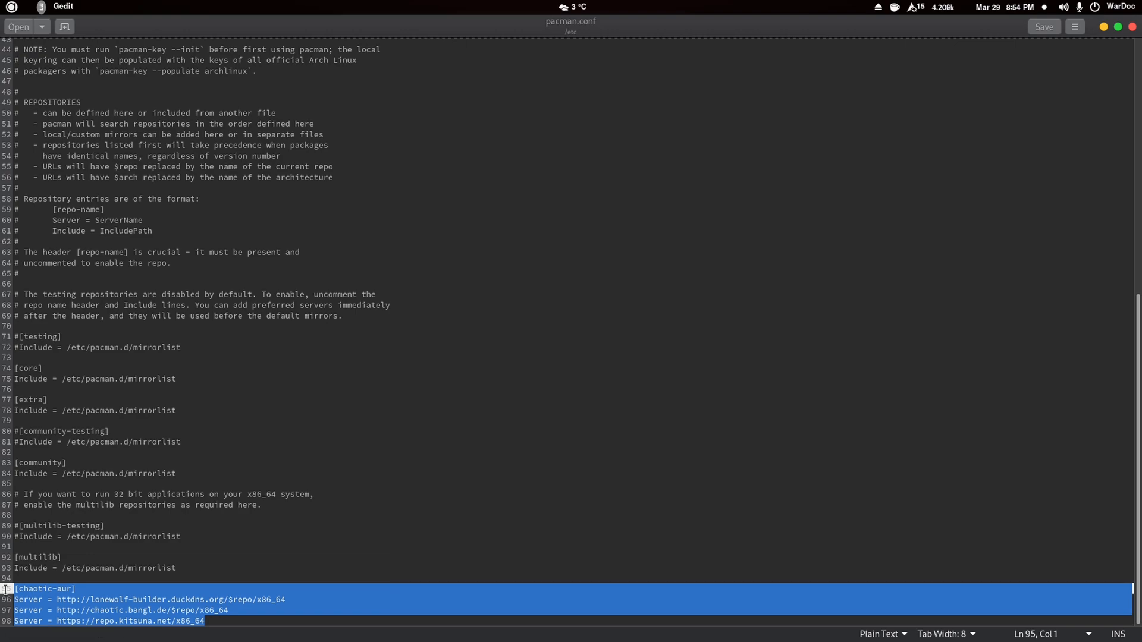
mouse_move(266, 512)
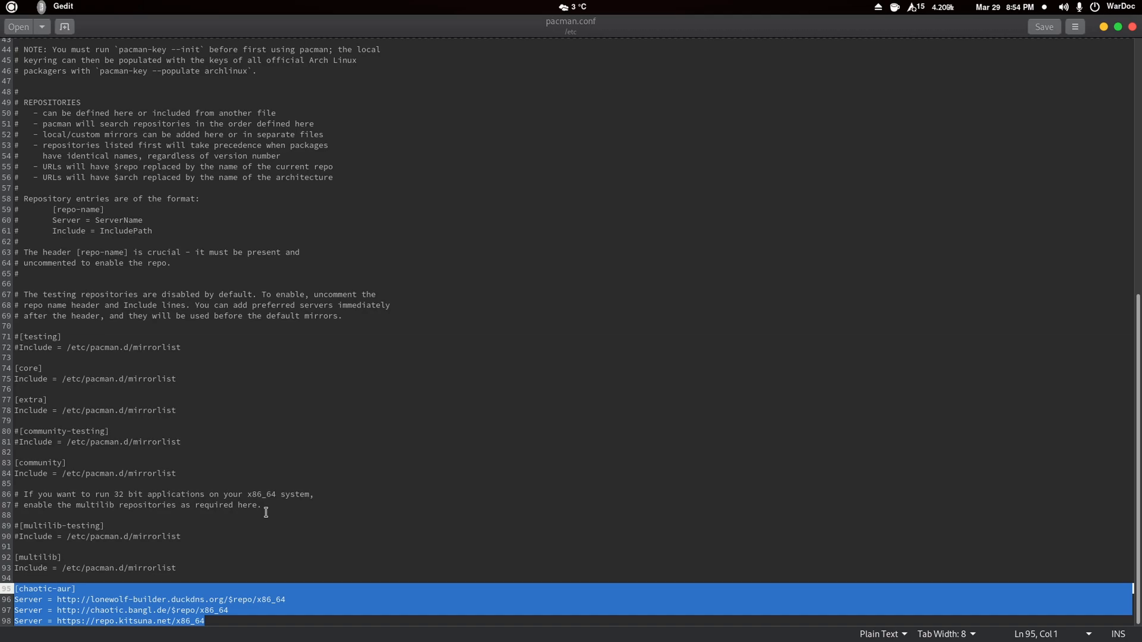
click(360, 577)
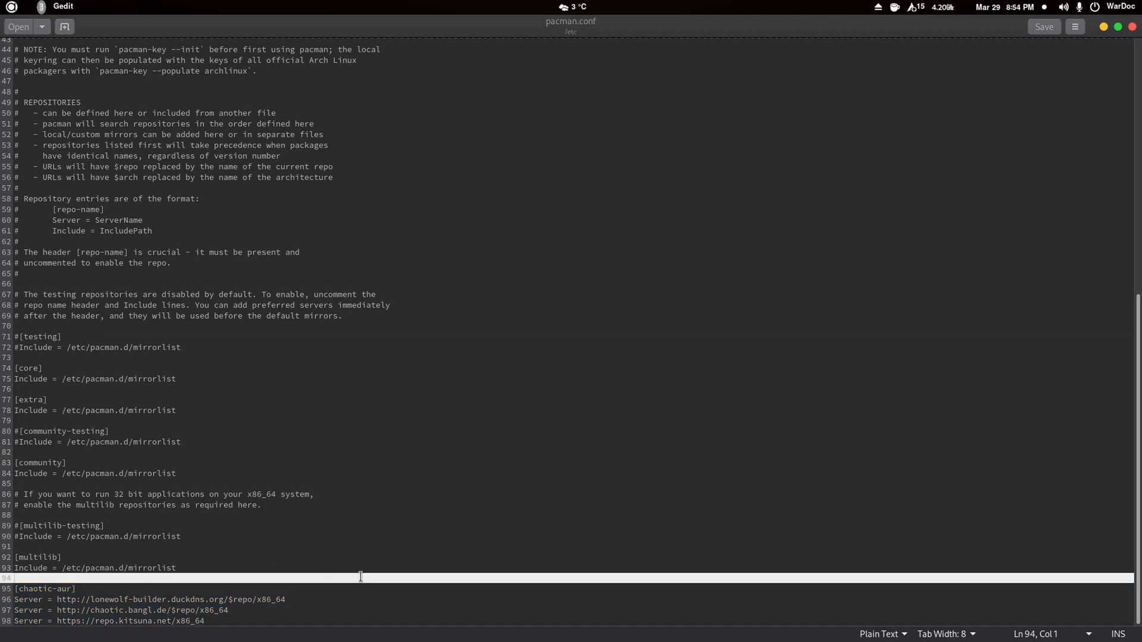
drag(14, 588, 204, 621)
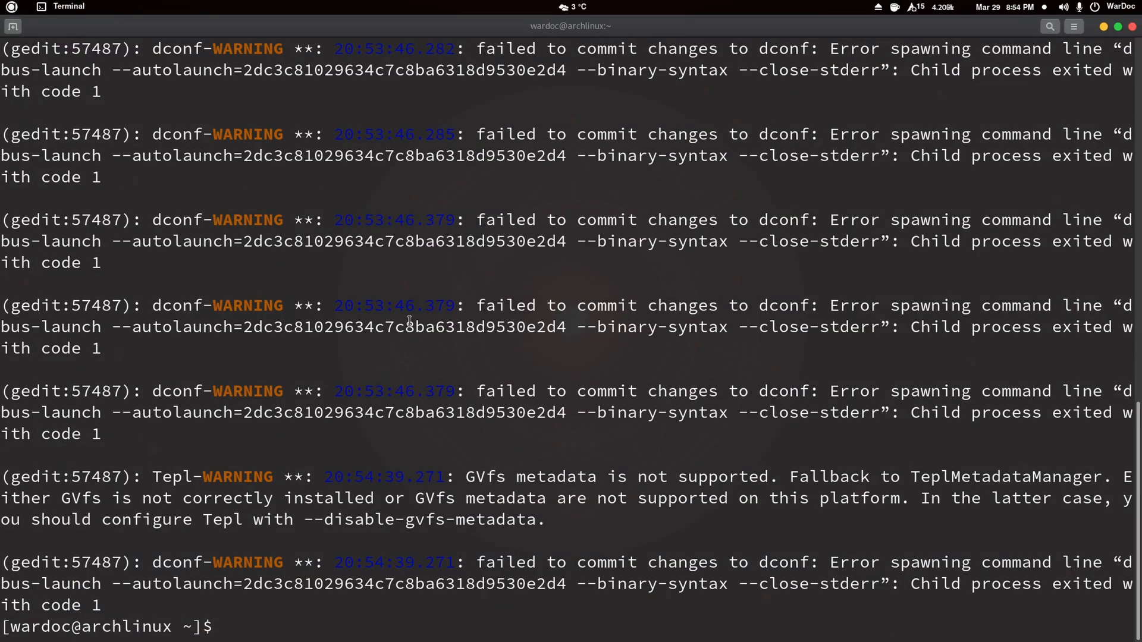
Sync package databases with 'sudo pacman -Sy', including chaotic-aur.
text(sud)
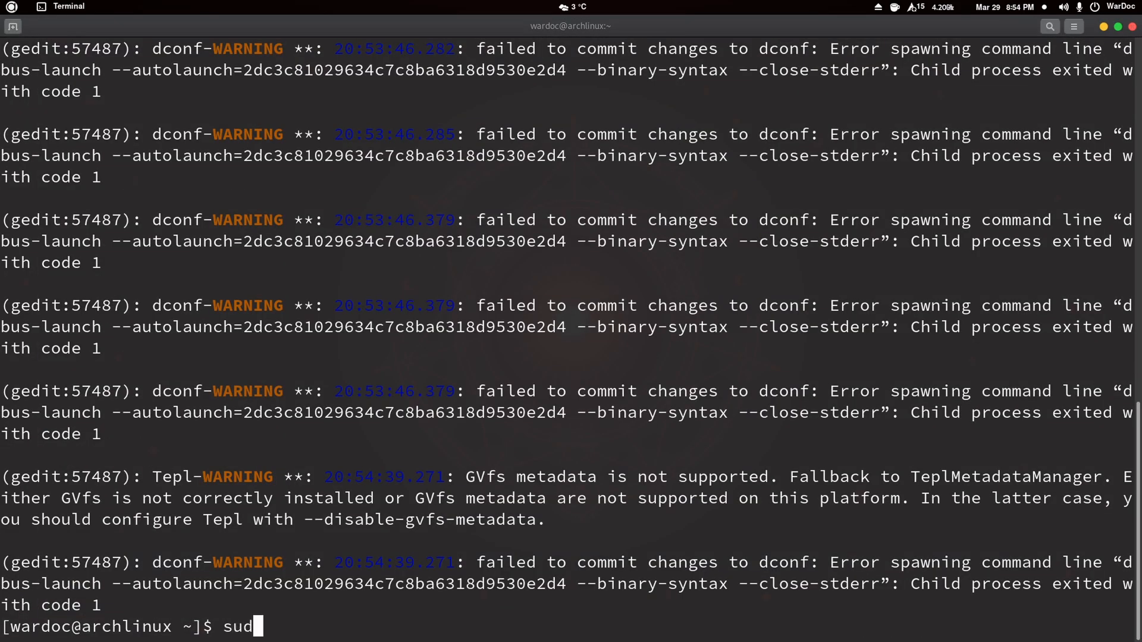
text(o pacman)
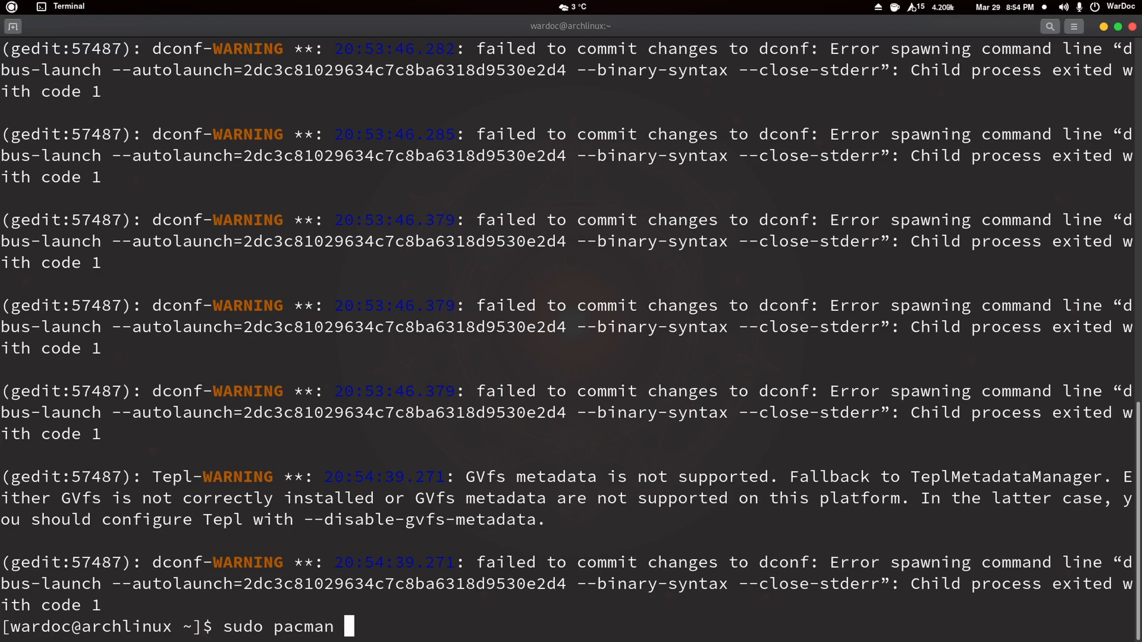
text(-Sy)
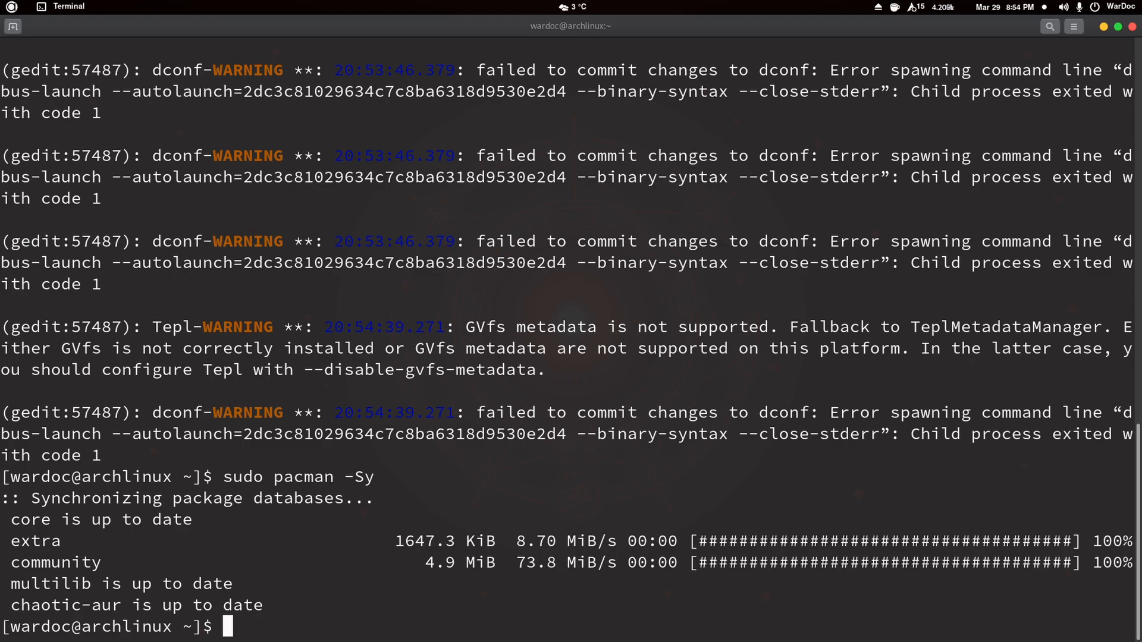
Install linux-tkg-pds-haswell with 'sudo pacman -S' and confirm with y.
text(sudo pacman -S)
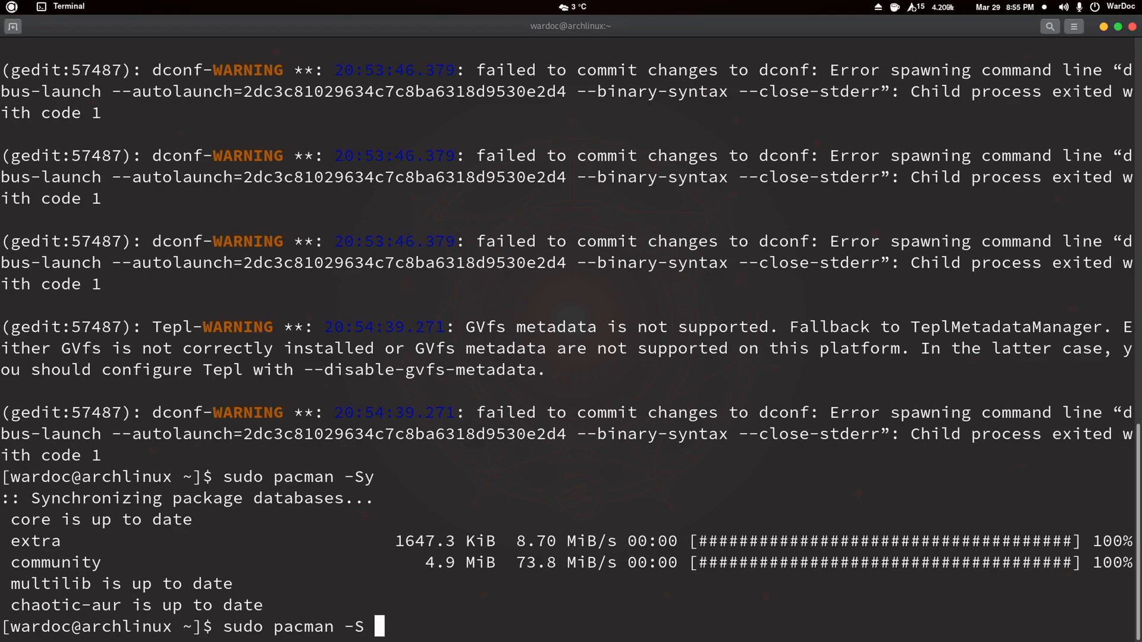
text(linux)
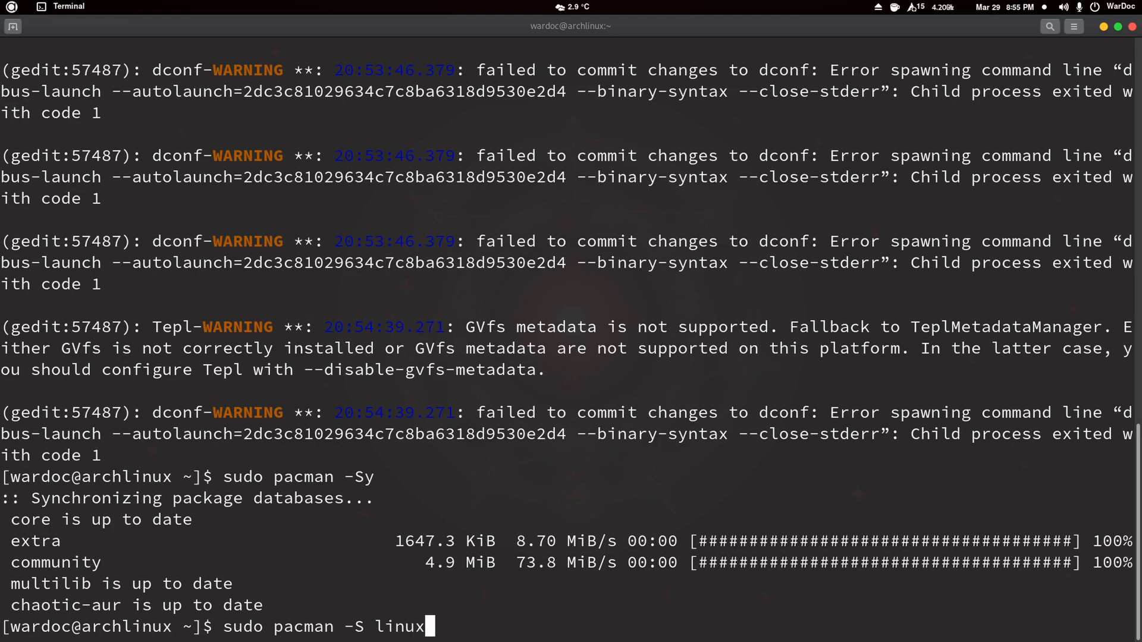
text(-tl)
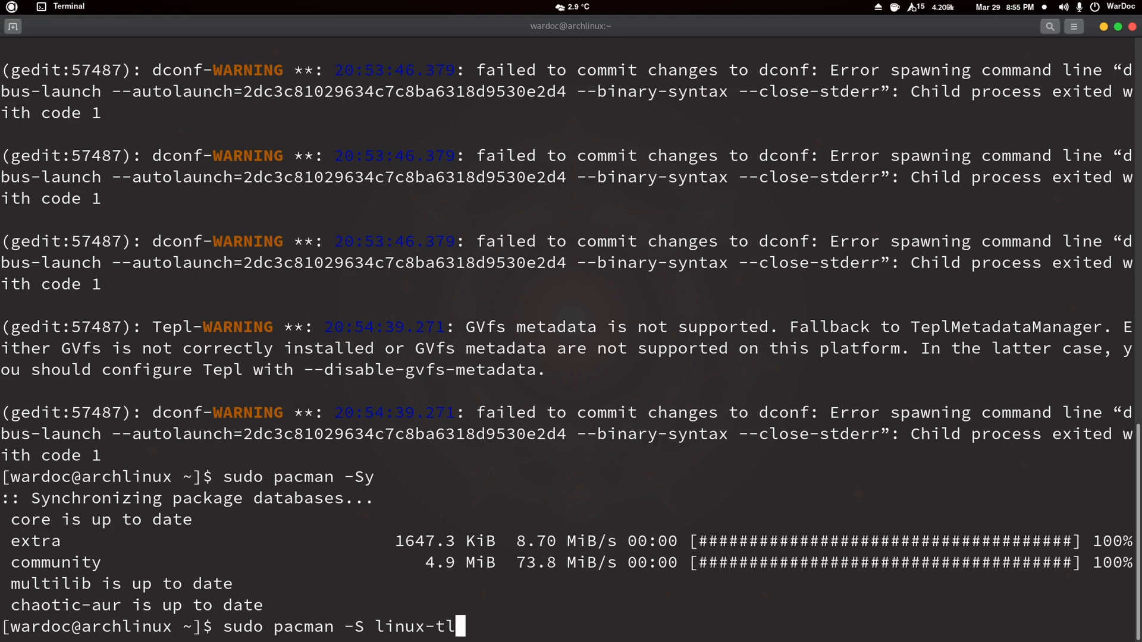
text(kg-)
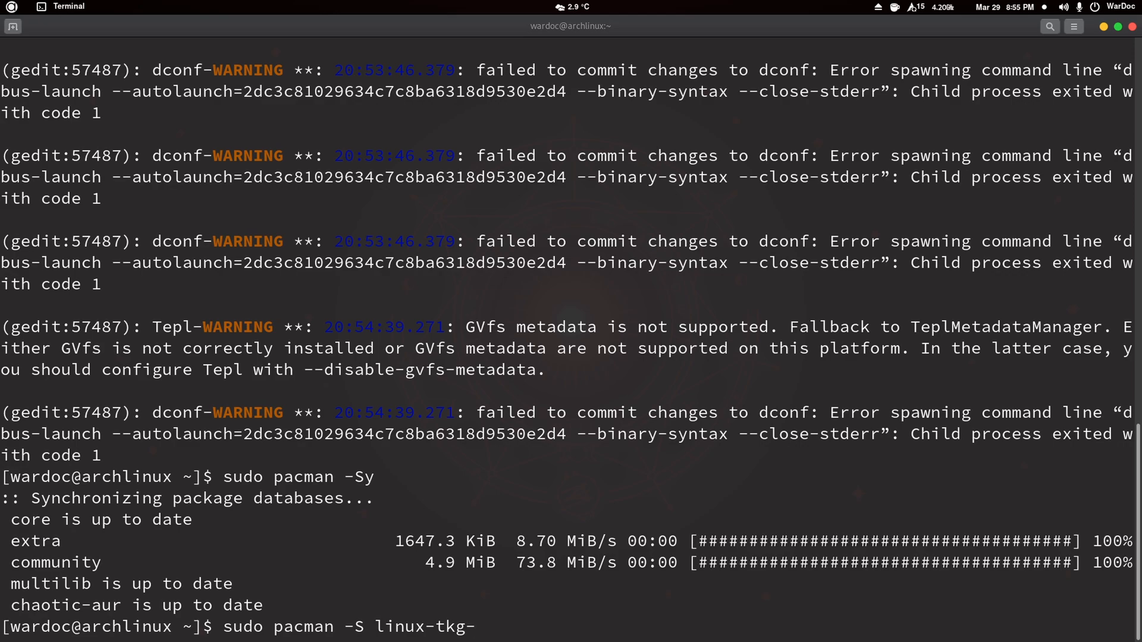
text(pds-haswell)
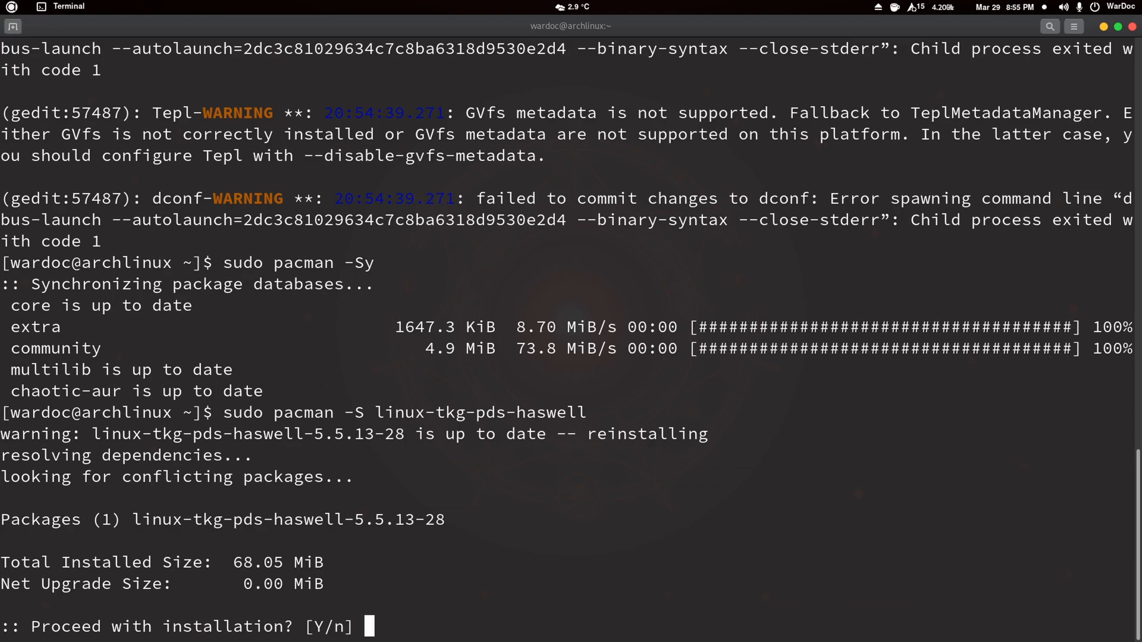
text(y)
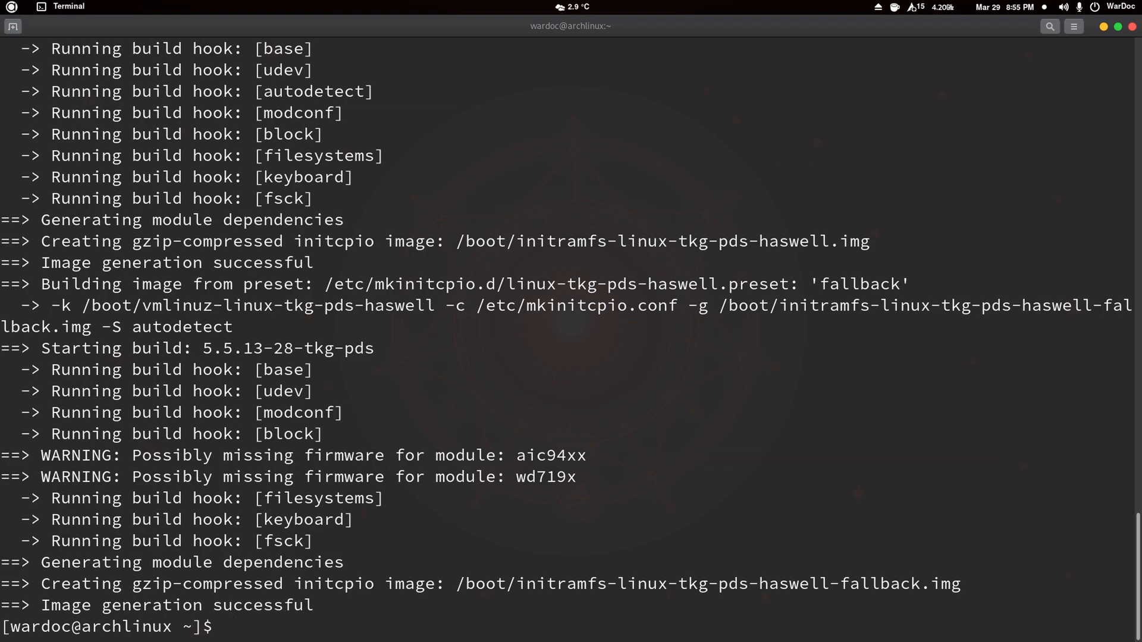
Change into /boot/grub and list its files.
text(cd /)
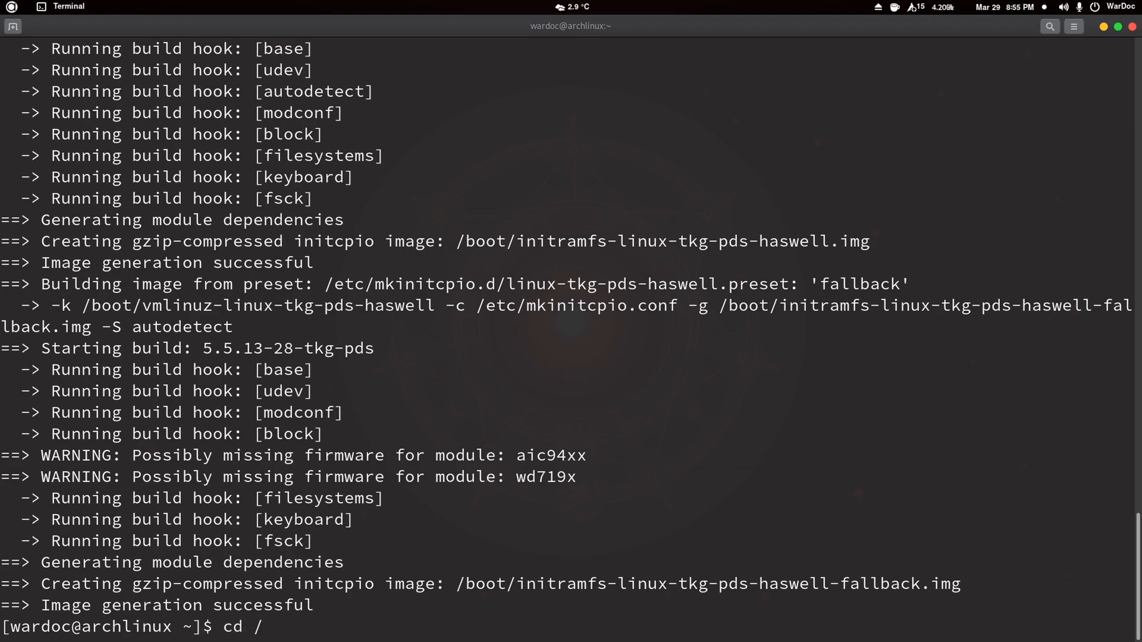
key(Return)
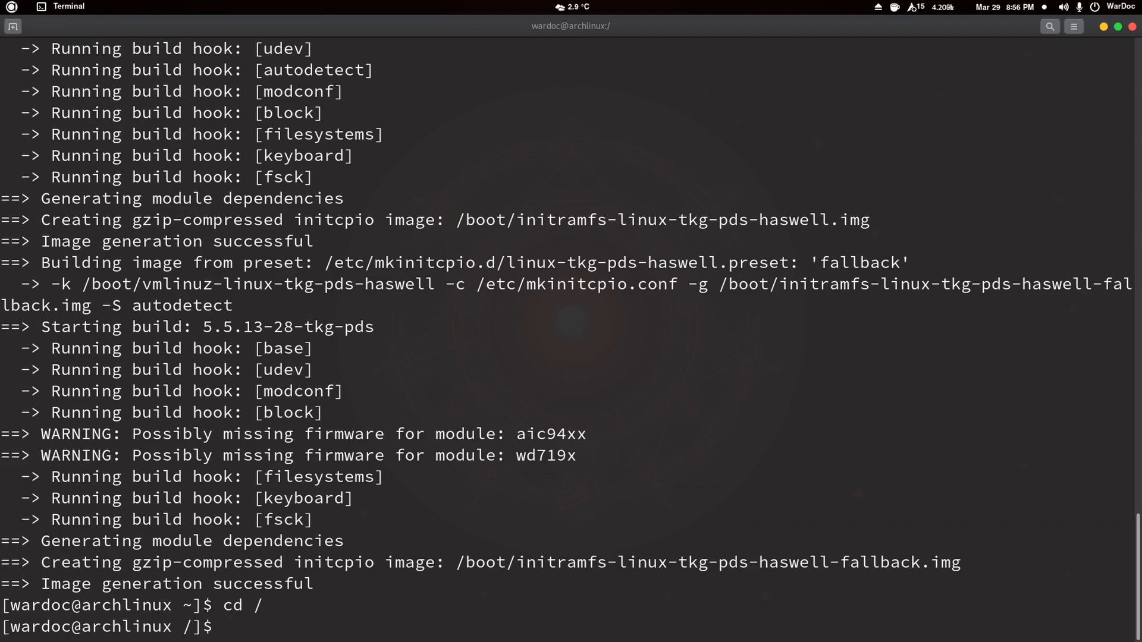
text(cd)
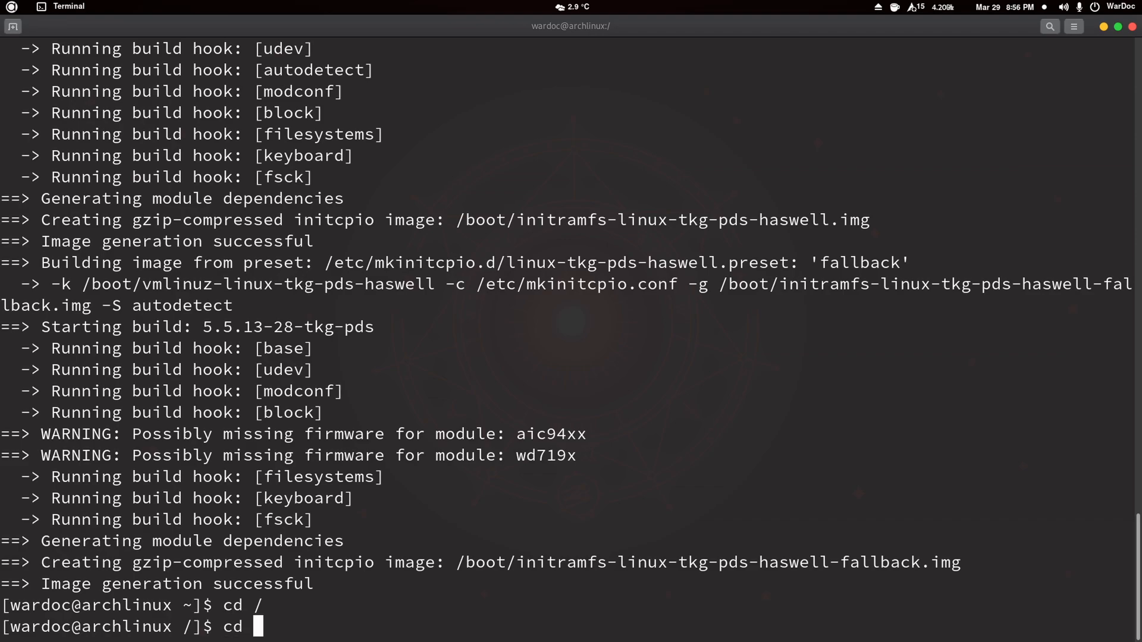
text(/boot/grub)
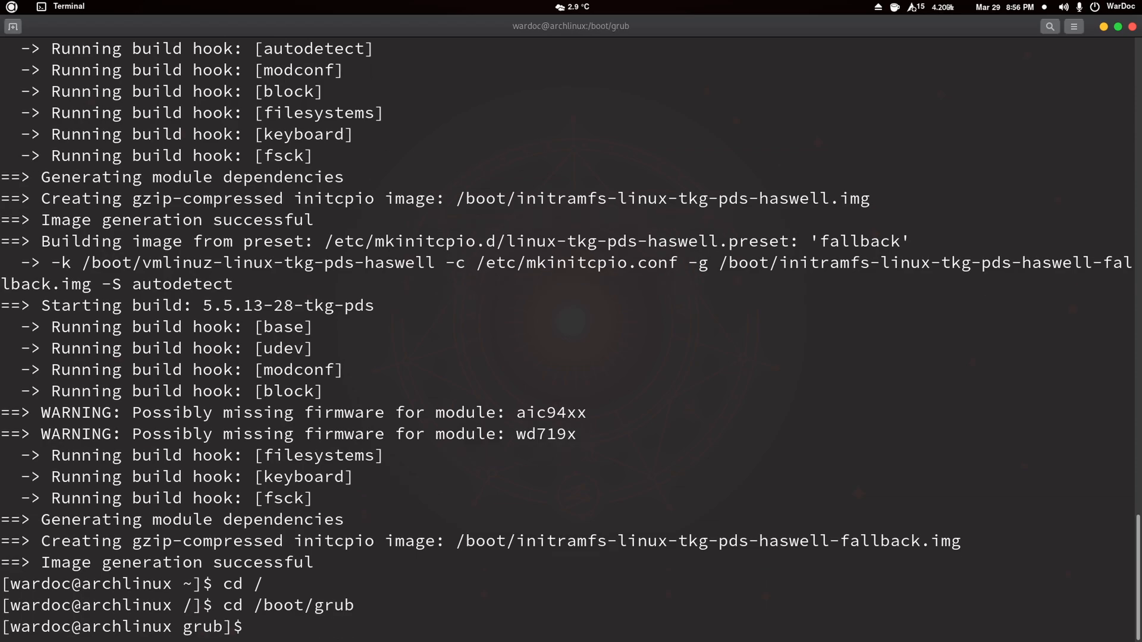
text(ls)
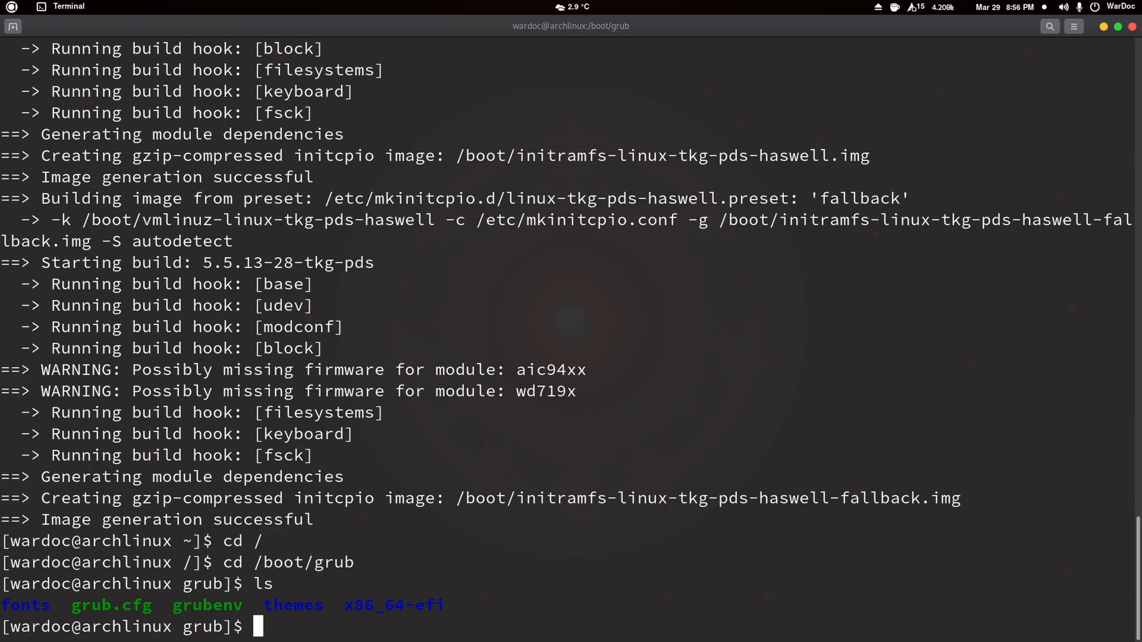
Type the 'sudo gedit grub.cfg' command at the prompt.
text(s)
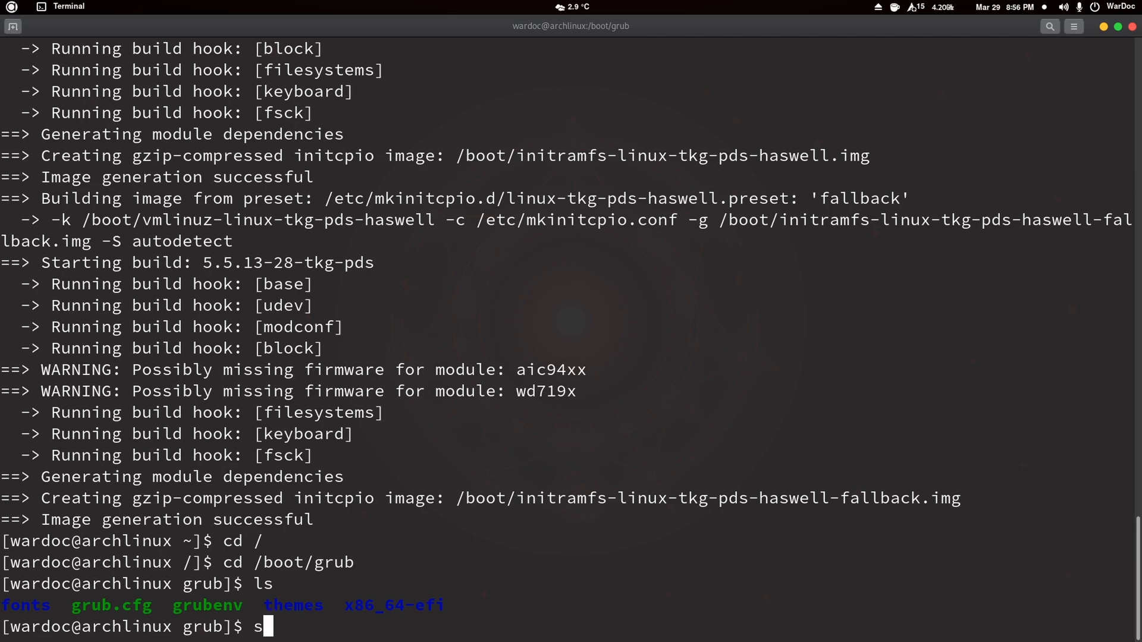
text(udo ge)
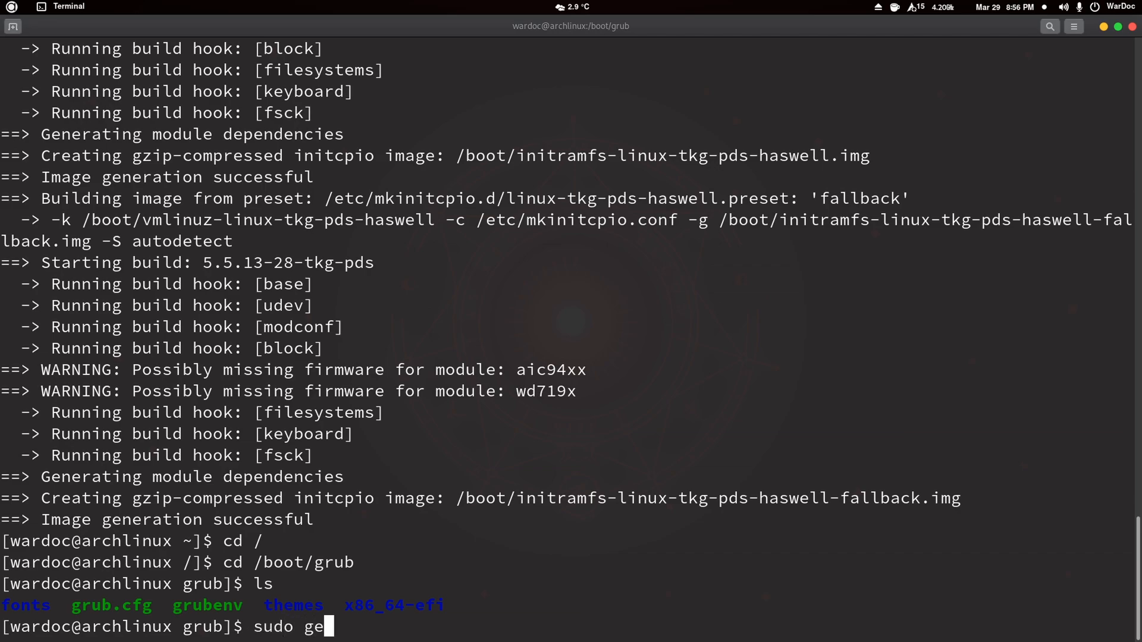
text(dit)
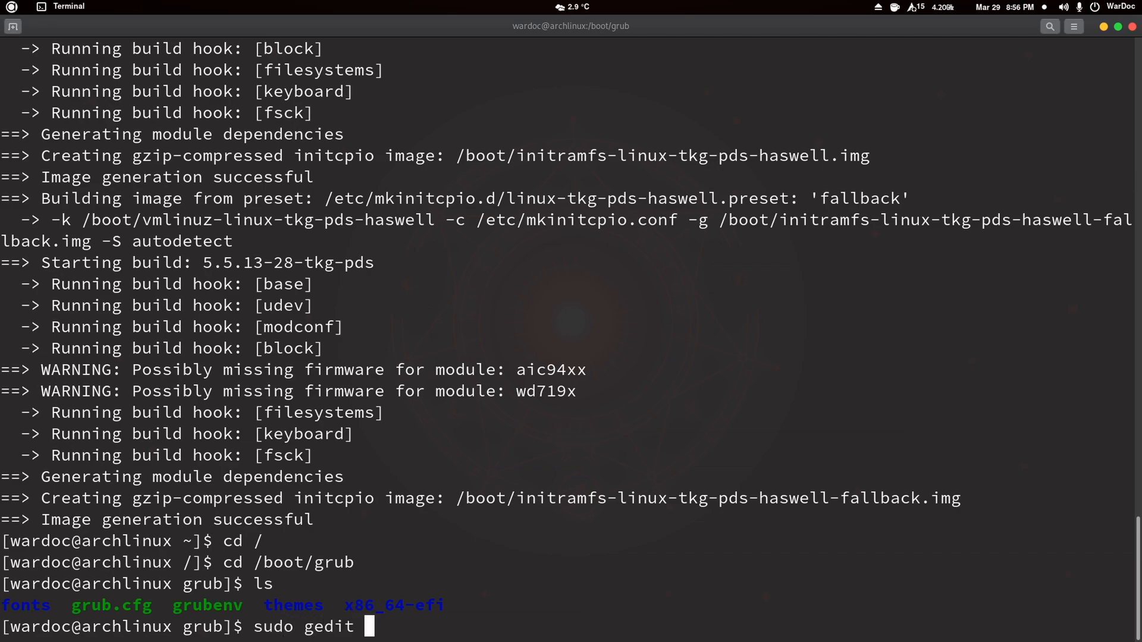
text(grub)
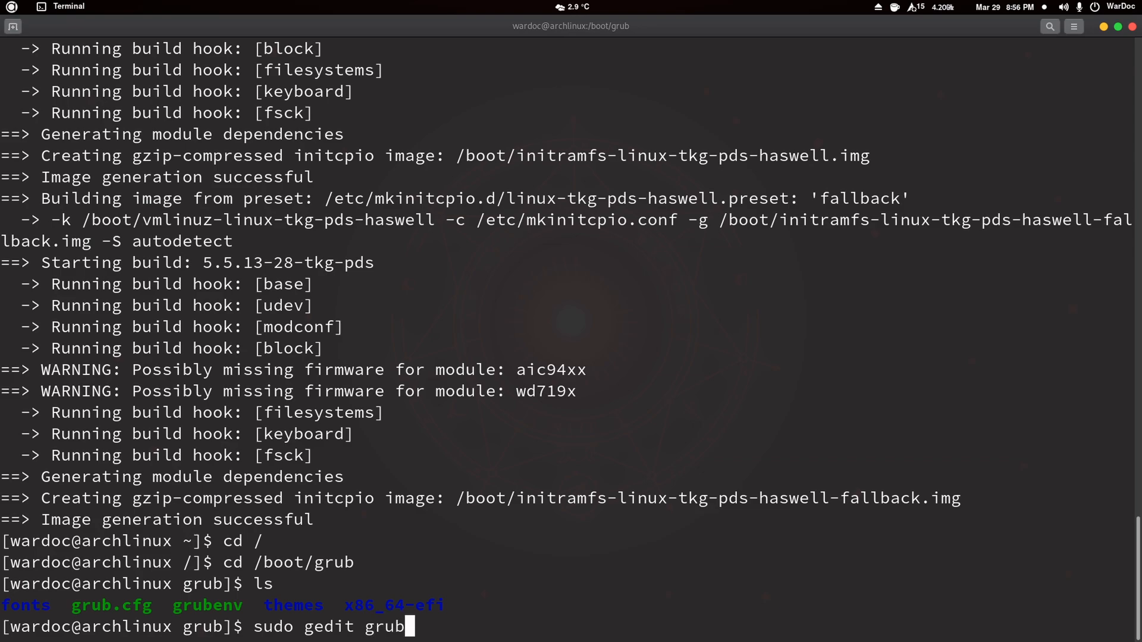
Open grub.cfg as root and scroll through its Arch Linux boot entries.
key(Return)
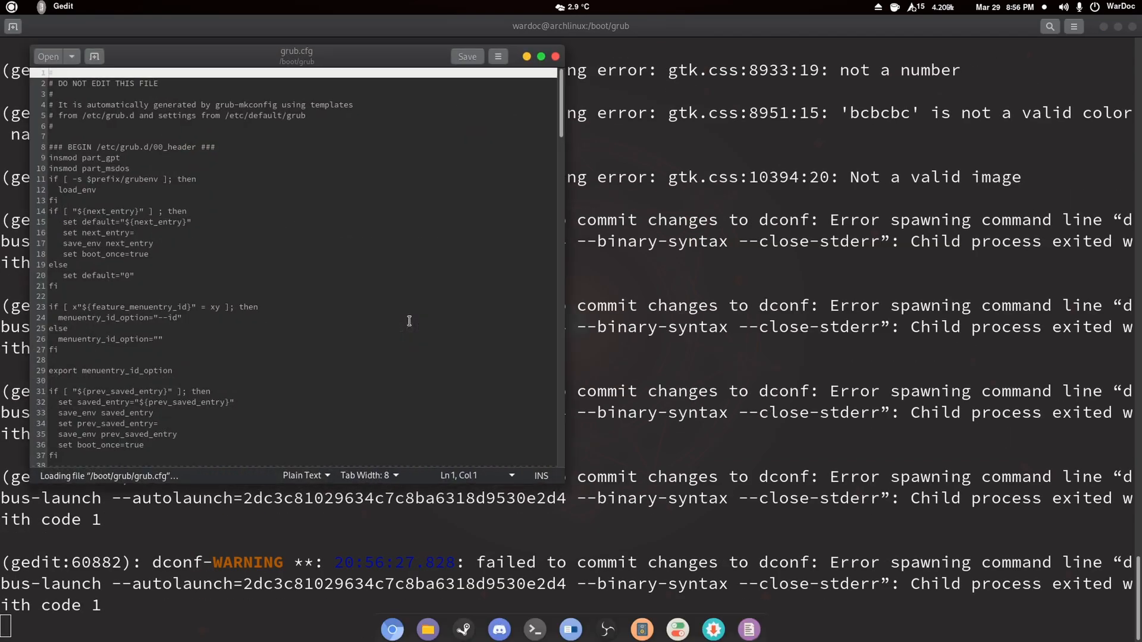
scroll(down, 3)
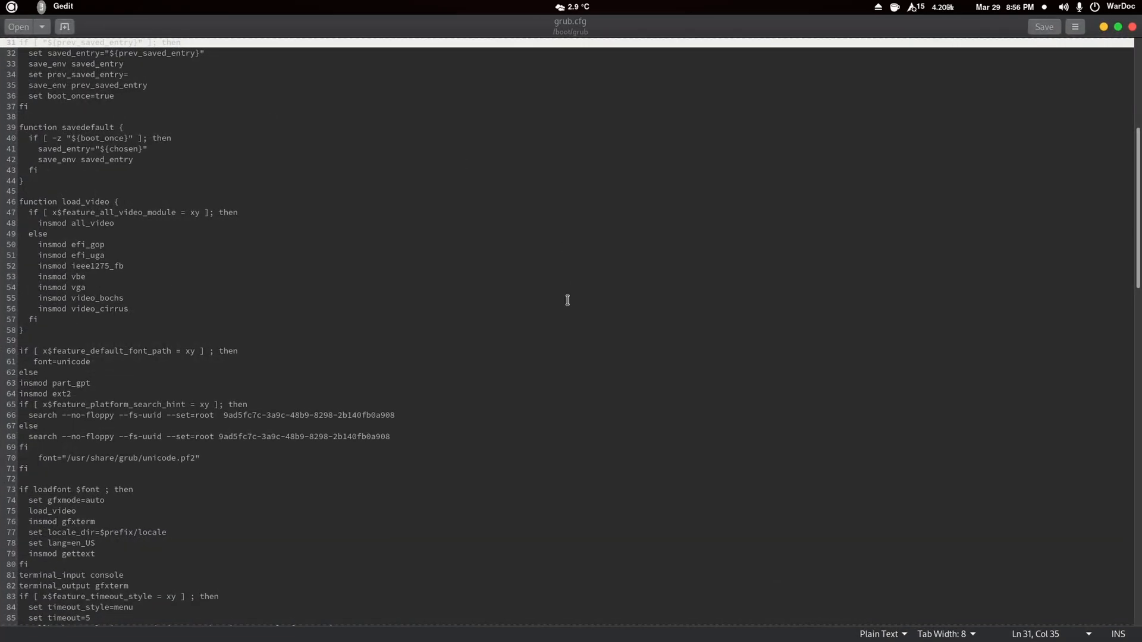
scroll(down, 3)
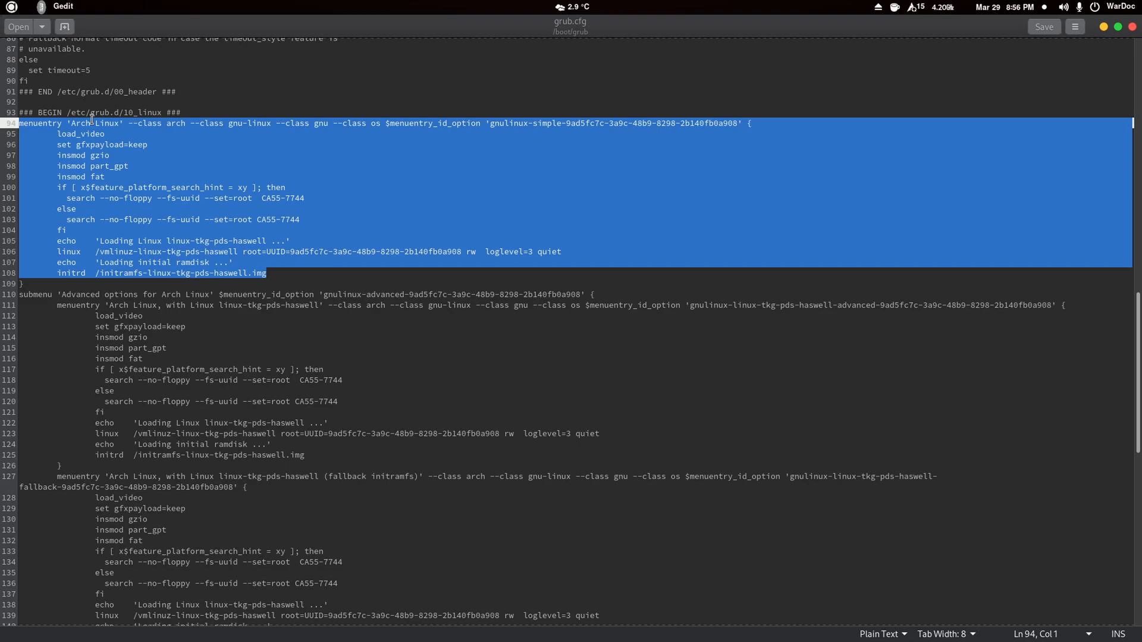
scroll(down, 3)
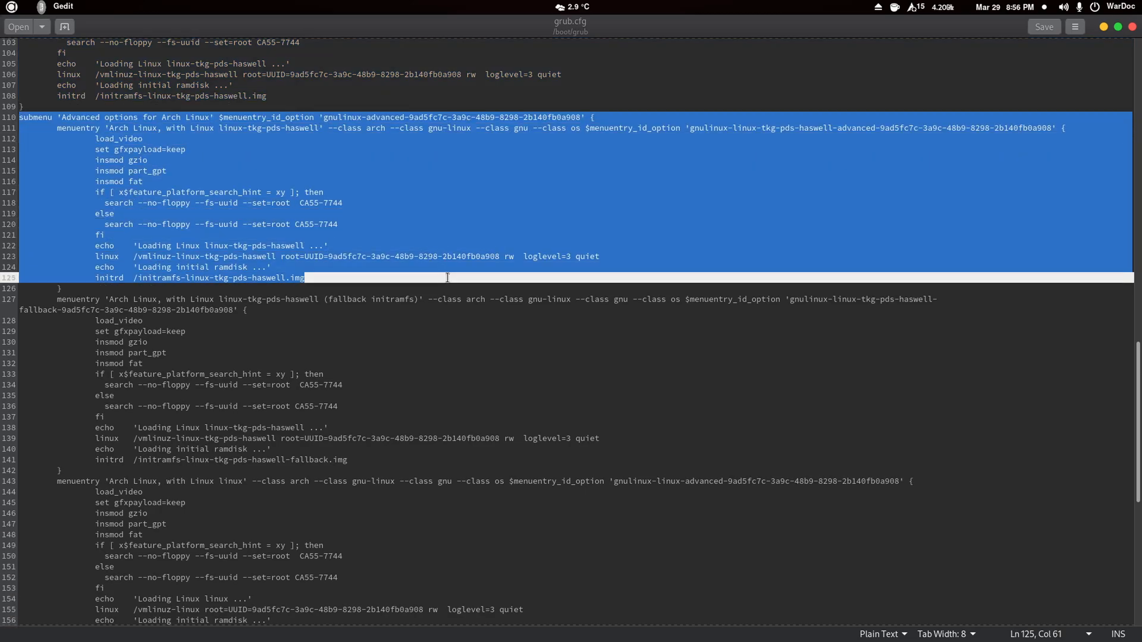
scroll(down, 3)
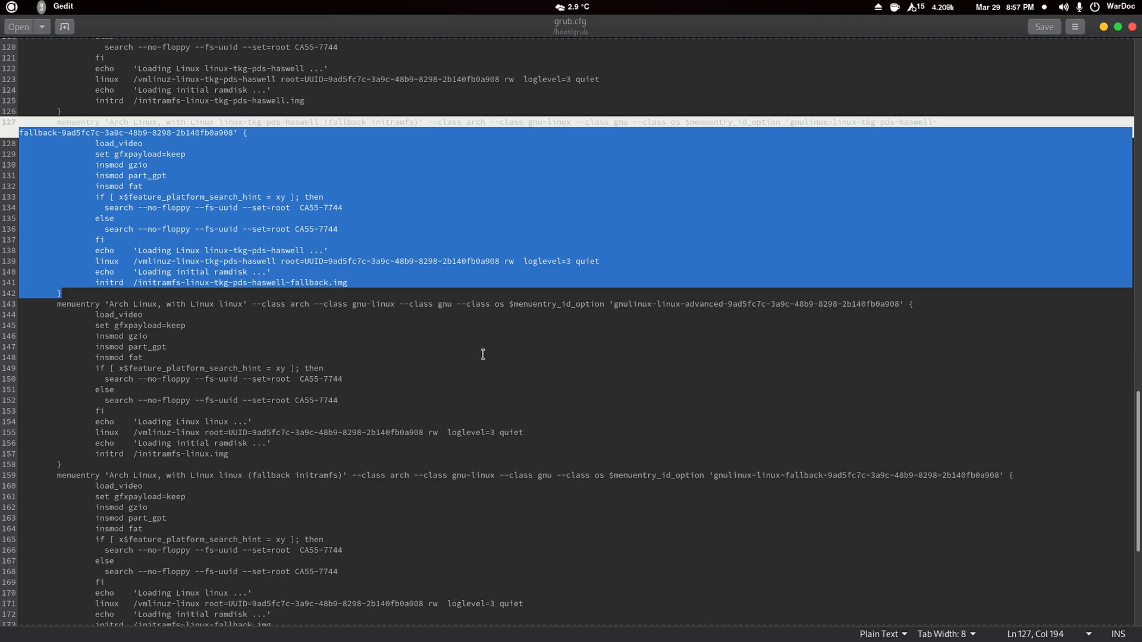
scroll(down, 3)
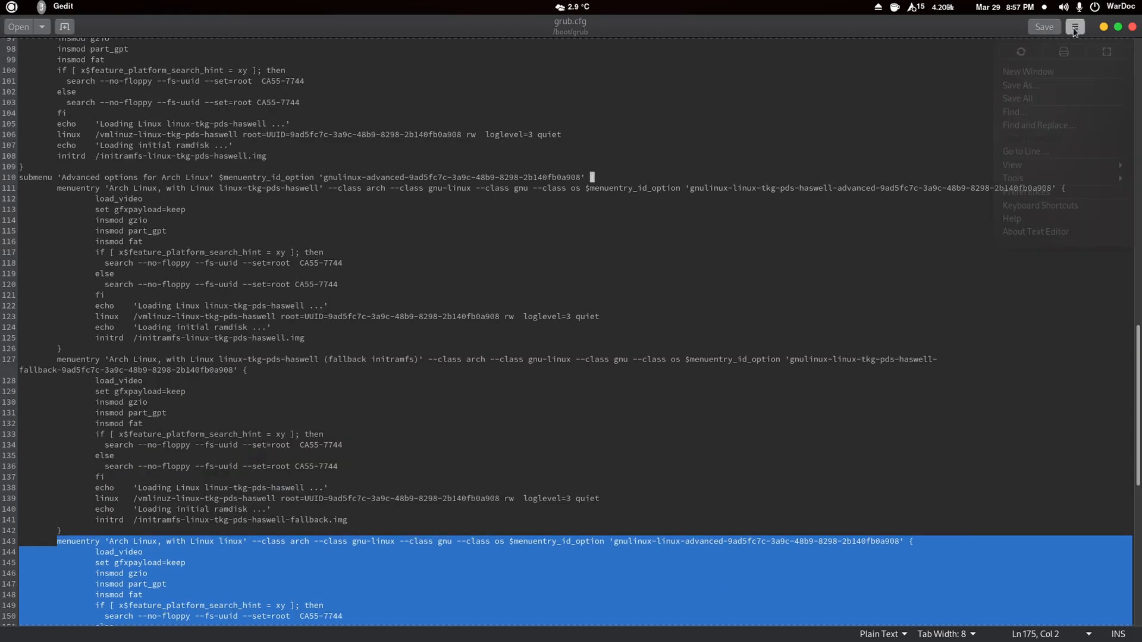
Paste the stock entries into a new document and retarget the first to linux-tkg-pds-haswell.
click(1028, 71)
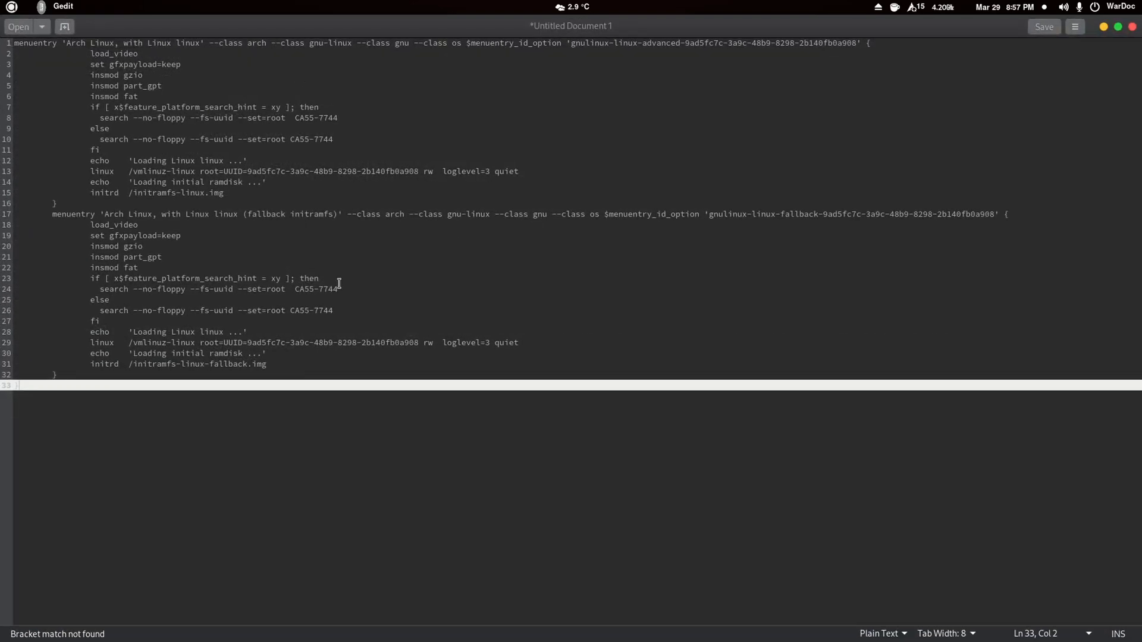
mouse_move(362, 160)
text(.tkg)
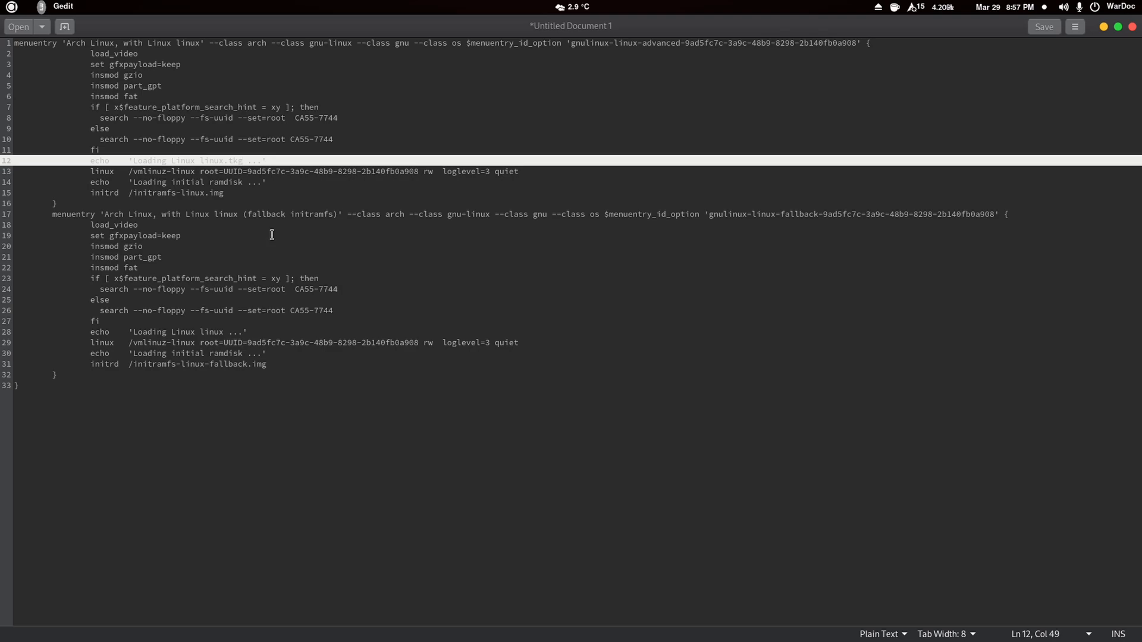
text(-)
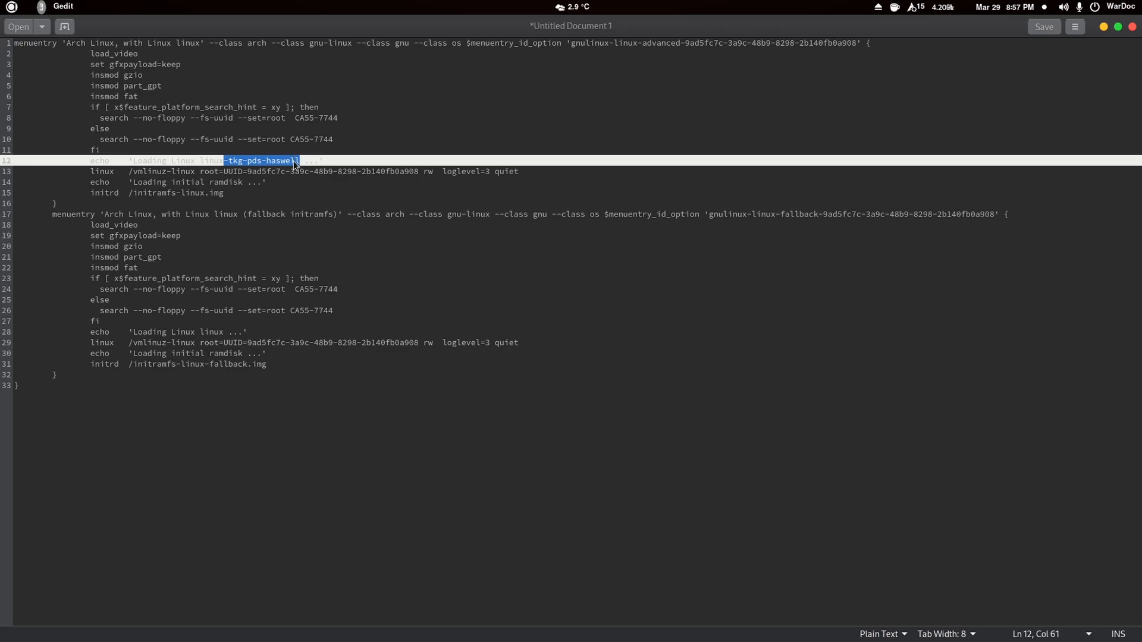
mouse_move(225, 250)
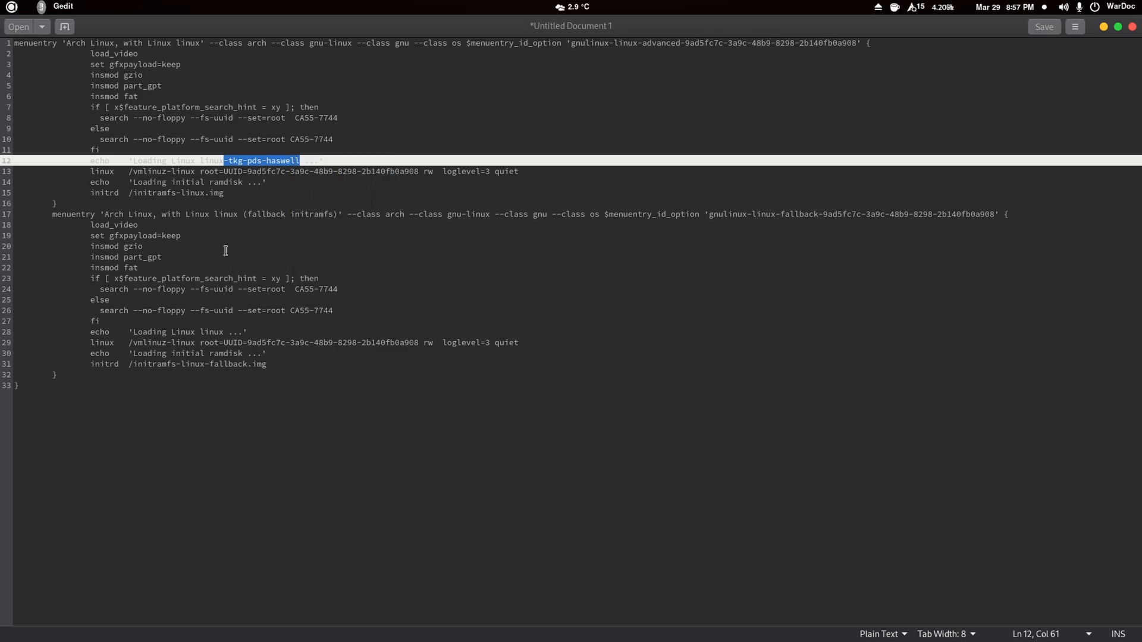
right_click(206, 200)
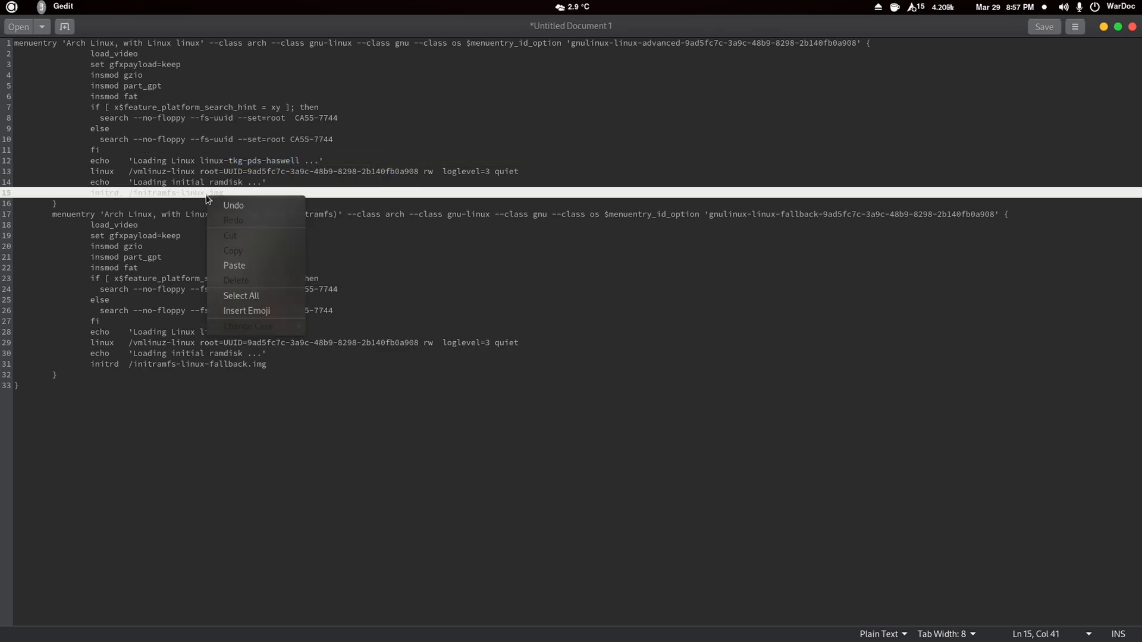
click(233, 265)
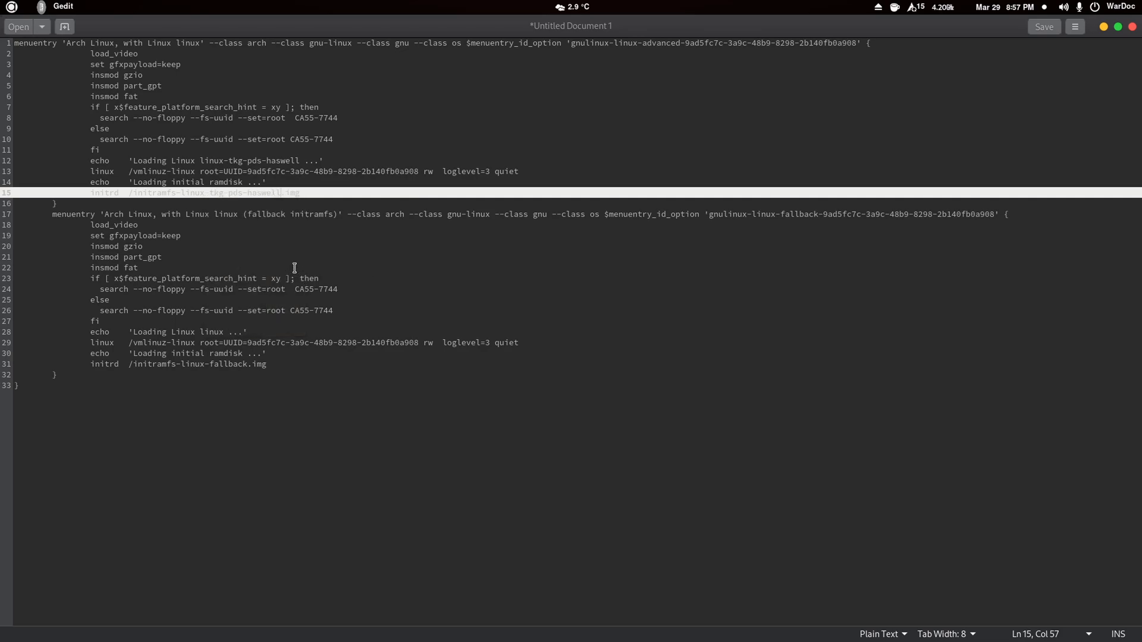
right_click(195, 171)
text(-tkg-pds-haswell)
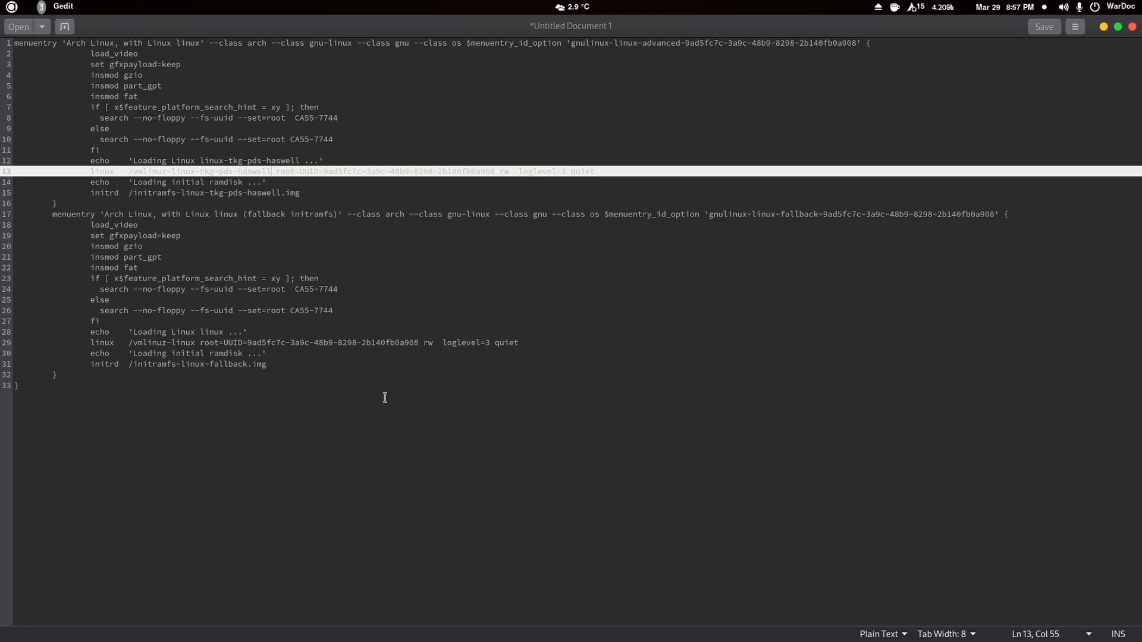
click(246, 364)
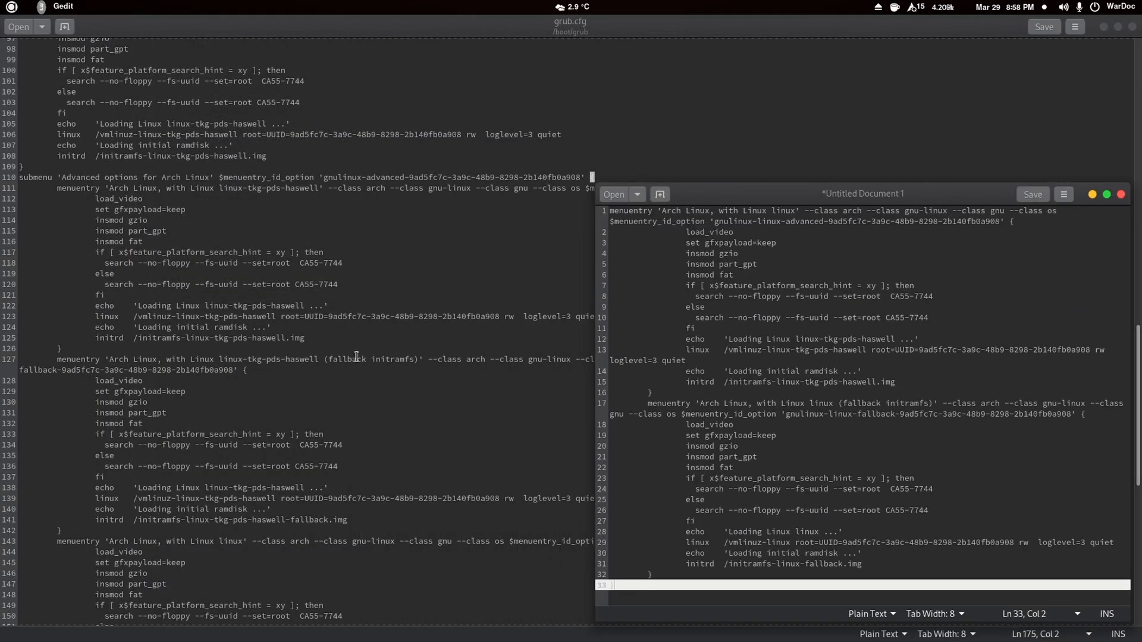
Scroll grub.cfg to the 'Arch Linux, with Linux linux' menuentry near line 143.
scroll(down, 3)
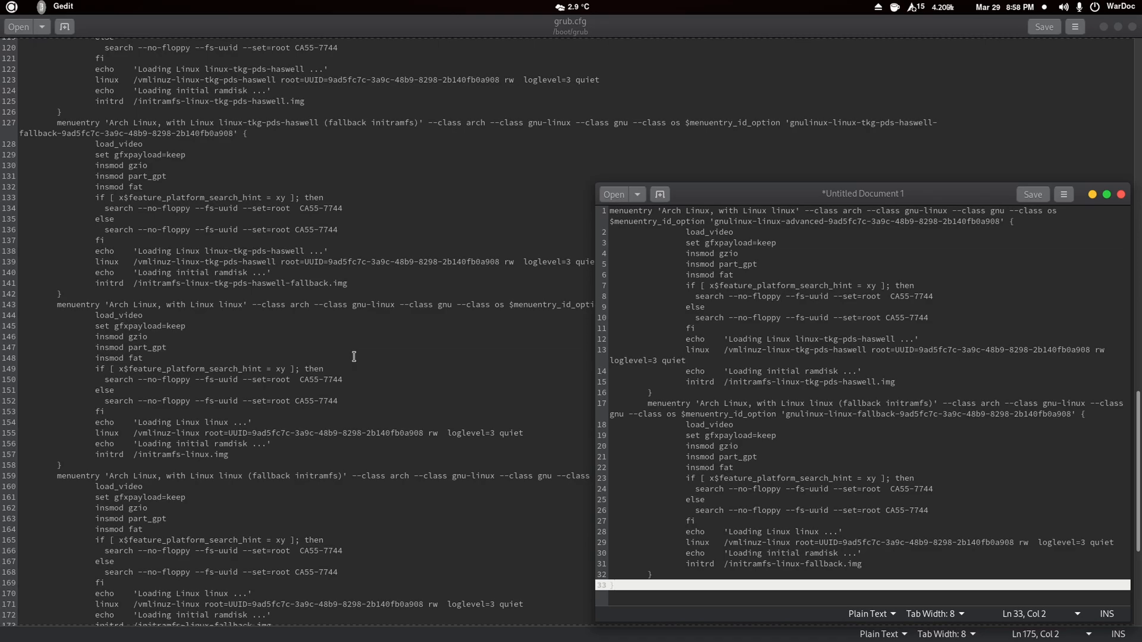
mouse_move(801, 203)
text(-tkg-pds-haswell)
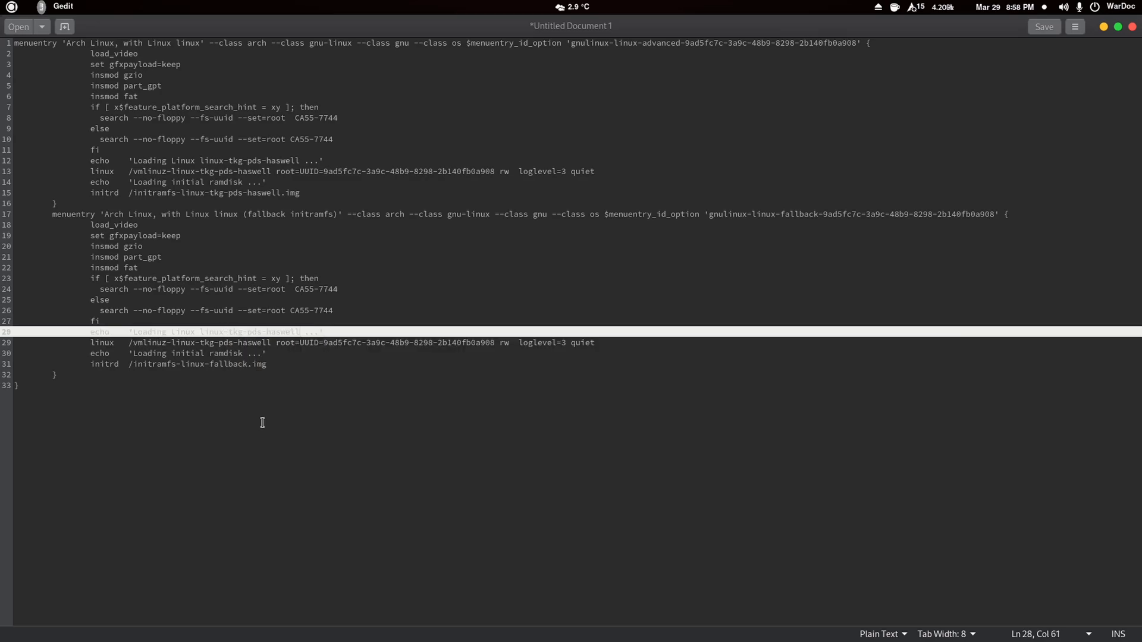
mouse_move(181, 367)
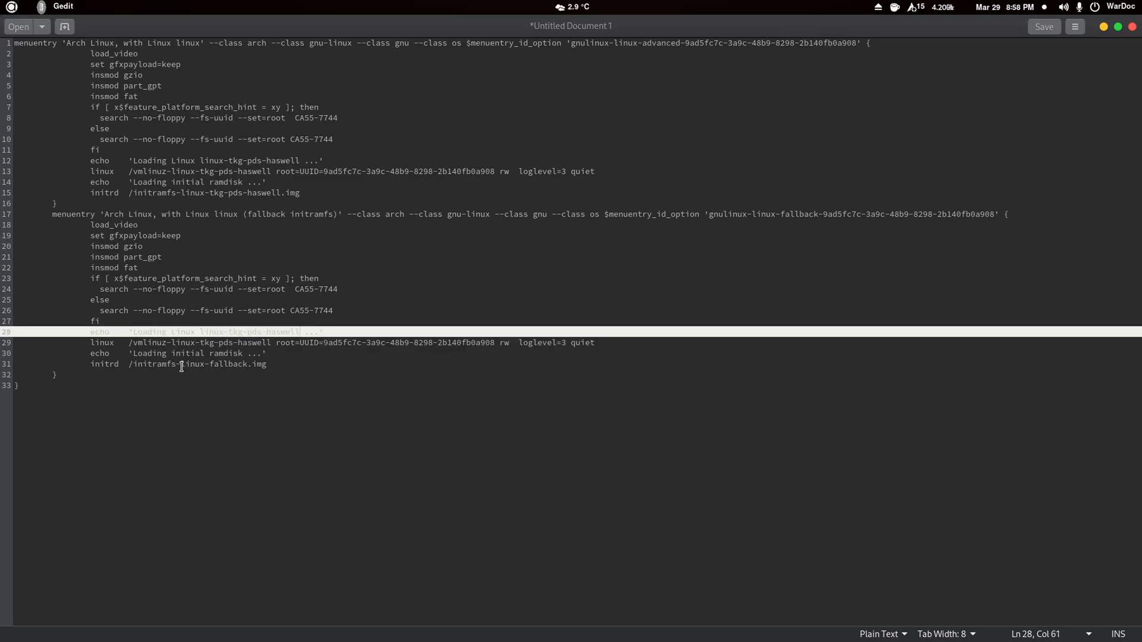
Paste linux-tkg-pds-haswell into the fallback entry's kernel and fallback initramfs lines.
right_click(191, 364)
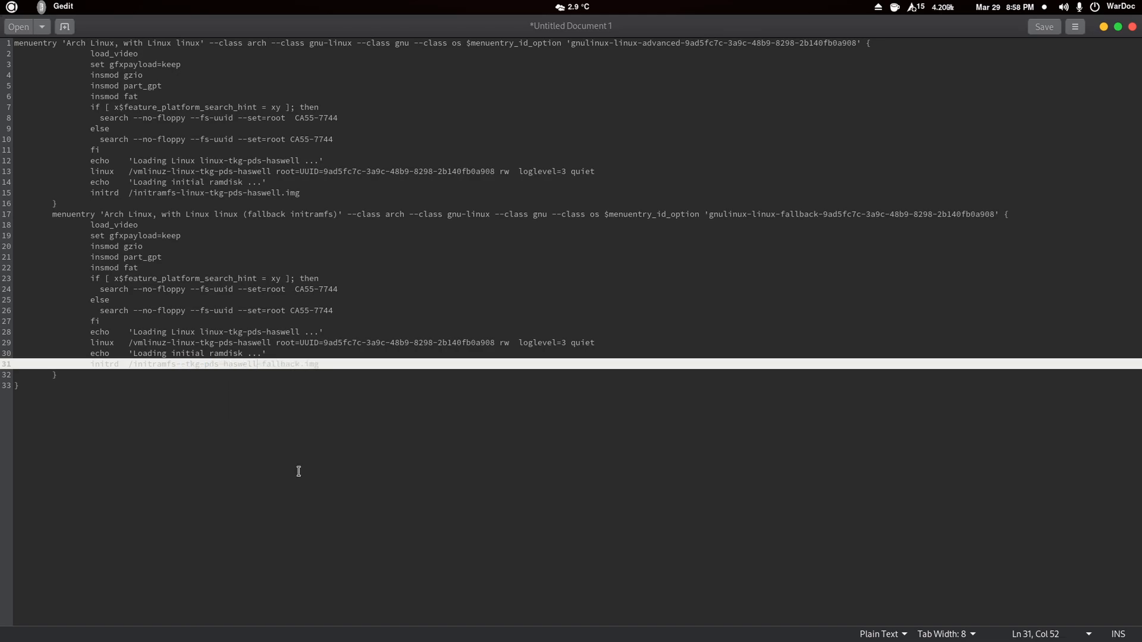
mouse_move(298, 466)
text(inux)
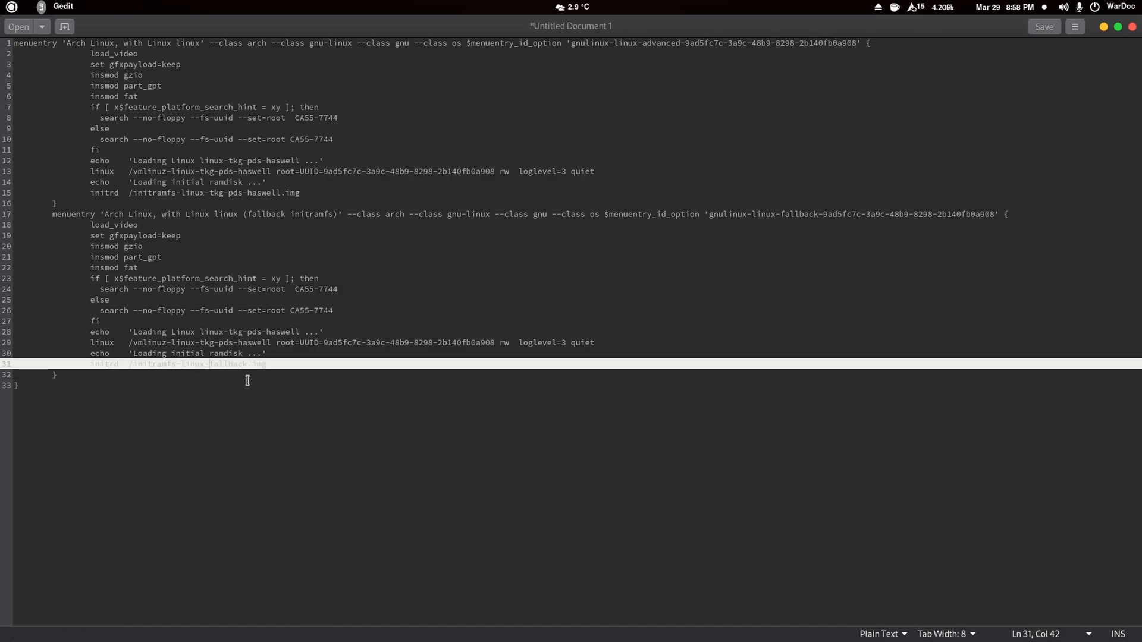
right_click(246, 379)
text(tkg-pds-haswell-)
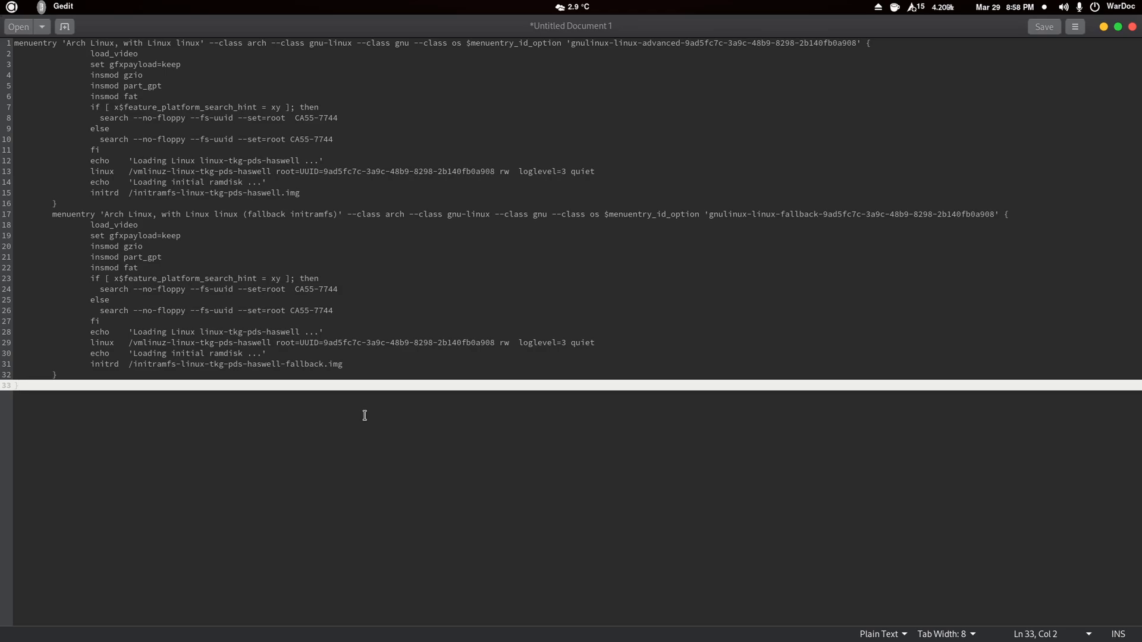
mouse_move(462, 19)
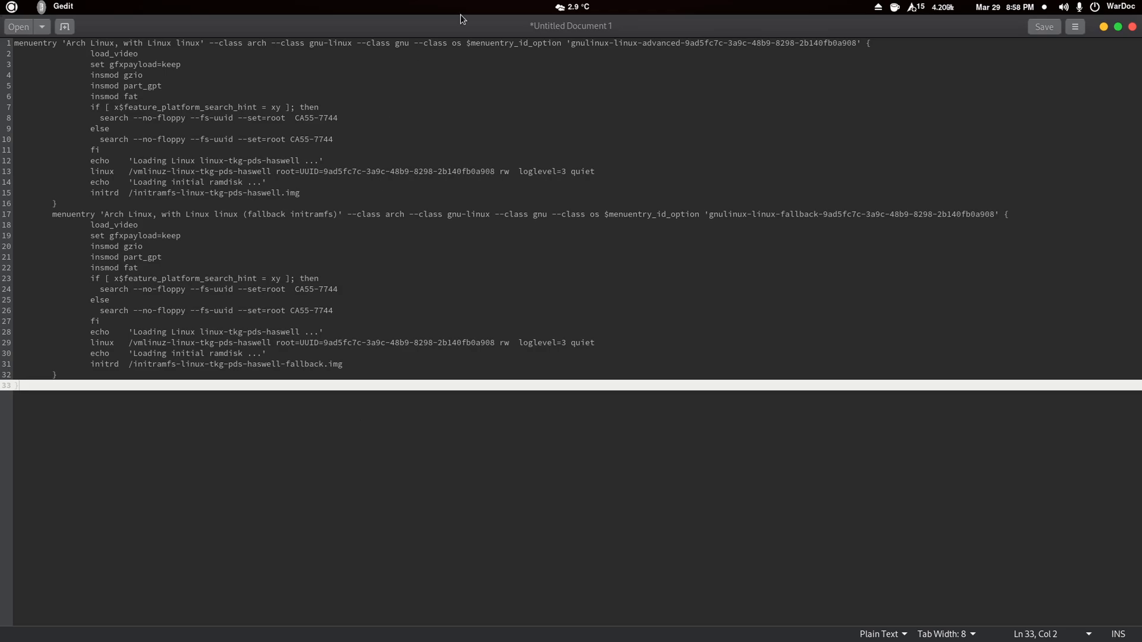
mouse_move(833, 186)
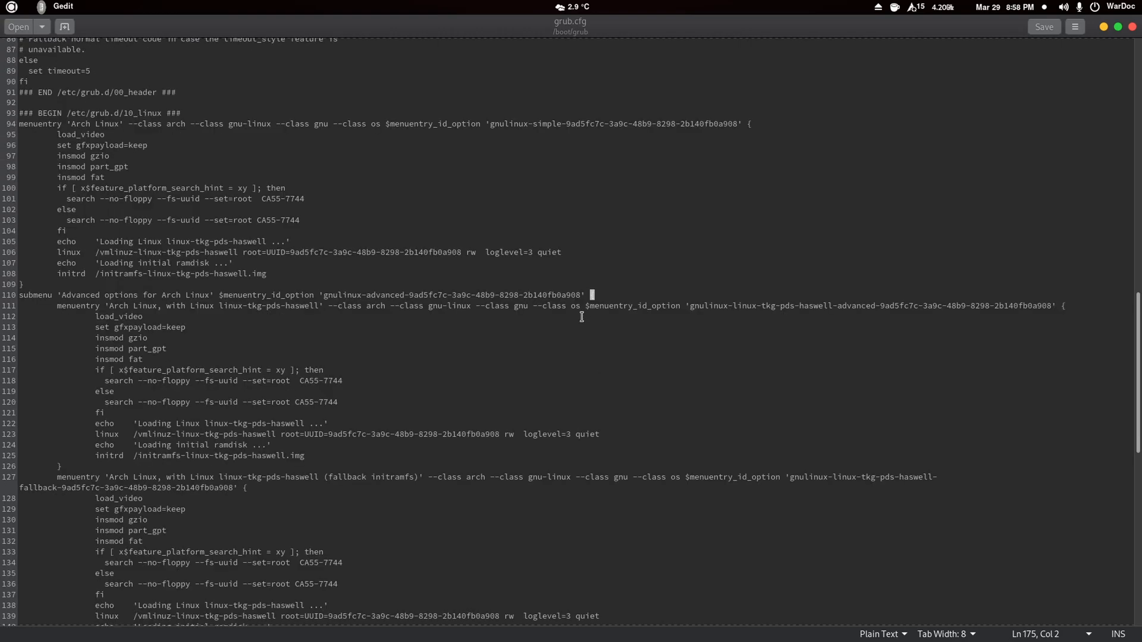
mouse_move(1075, 27)
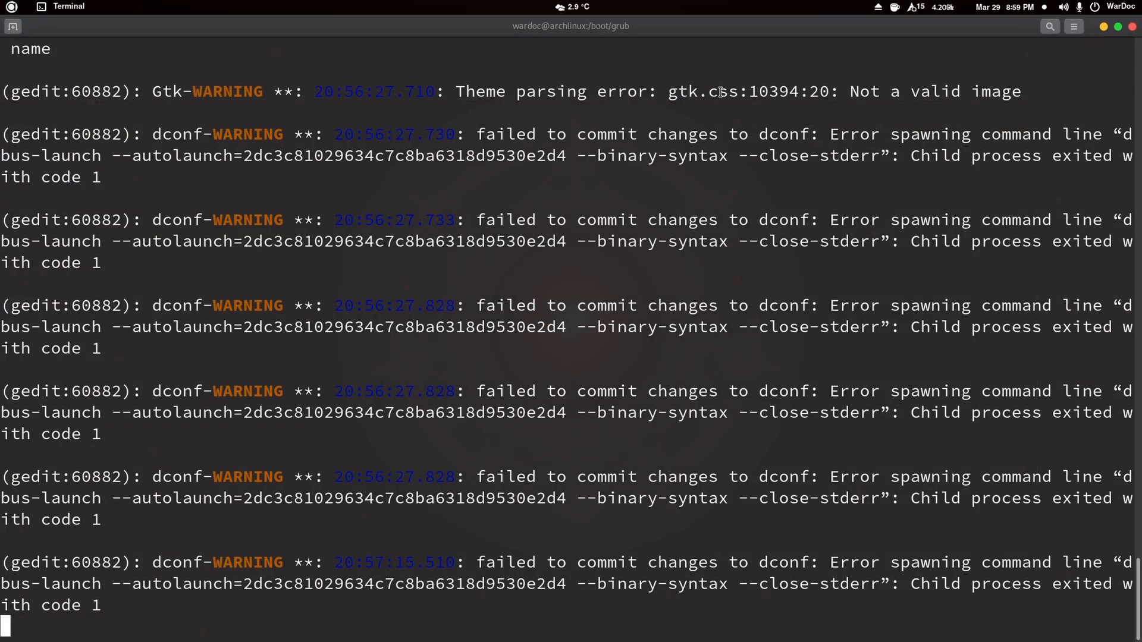
Suspend gedit and start reinstalling nvidia-dkms with sudo pacman -S nvidia-dkms.
key(ctrl+z)
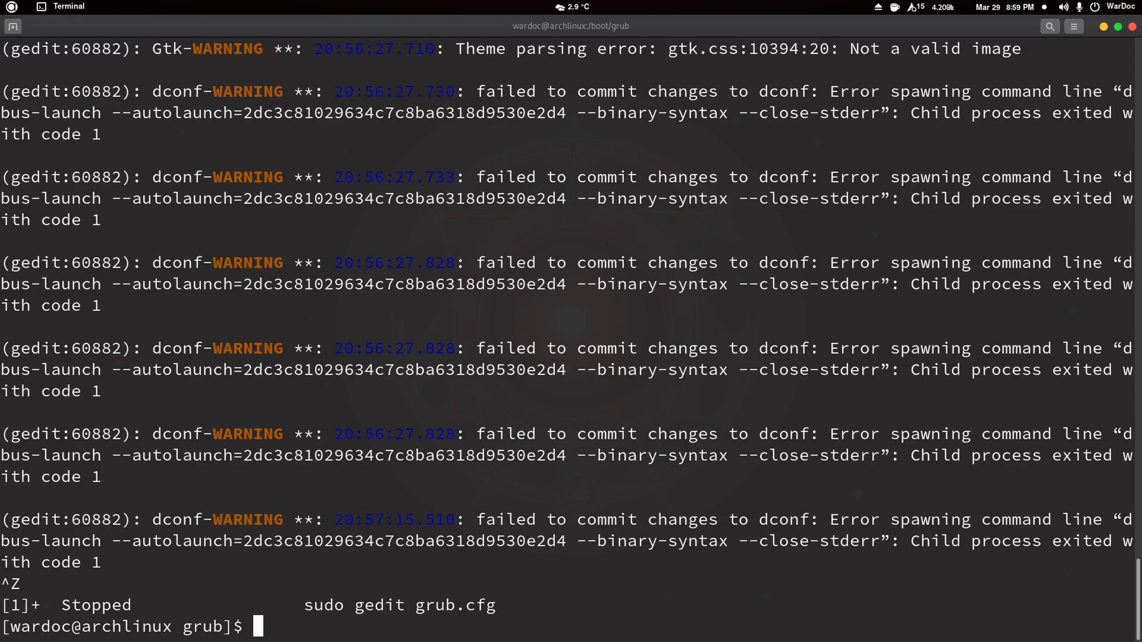
text(sudo)
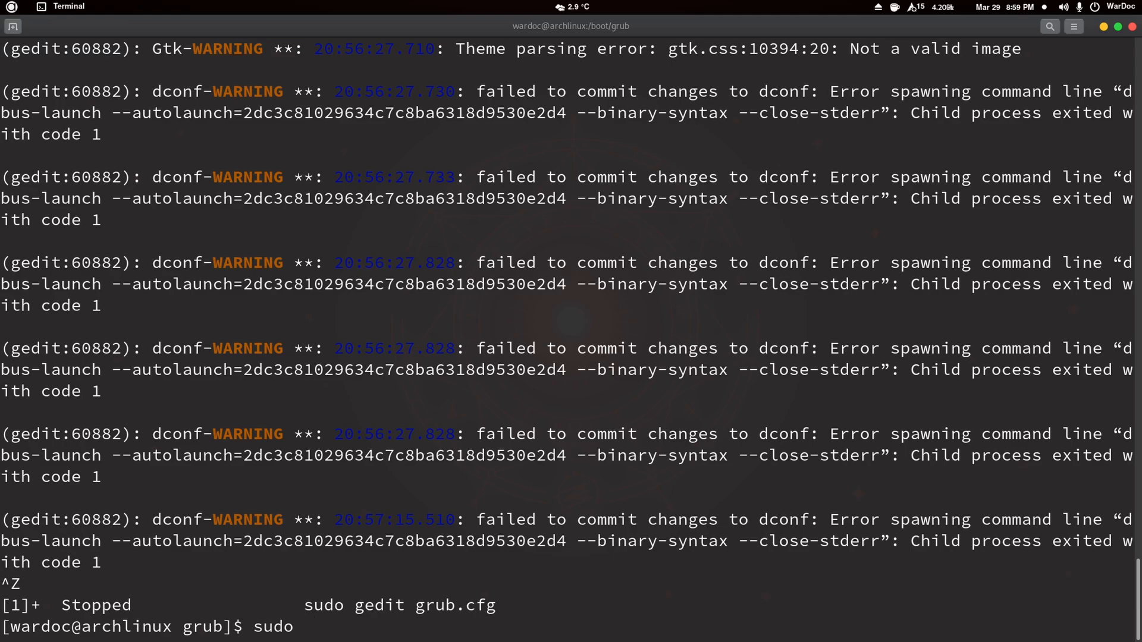
text(pacman -)
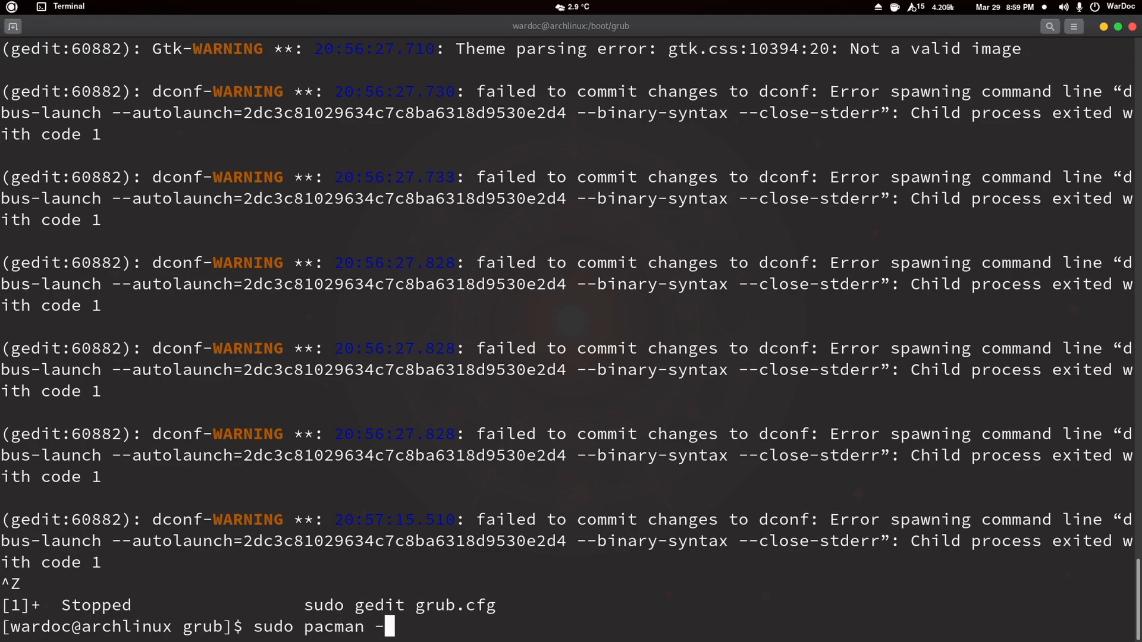
text(S nv)
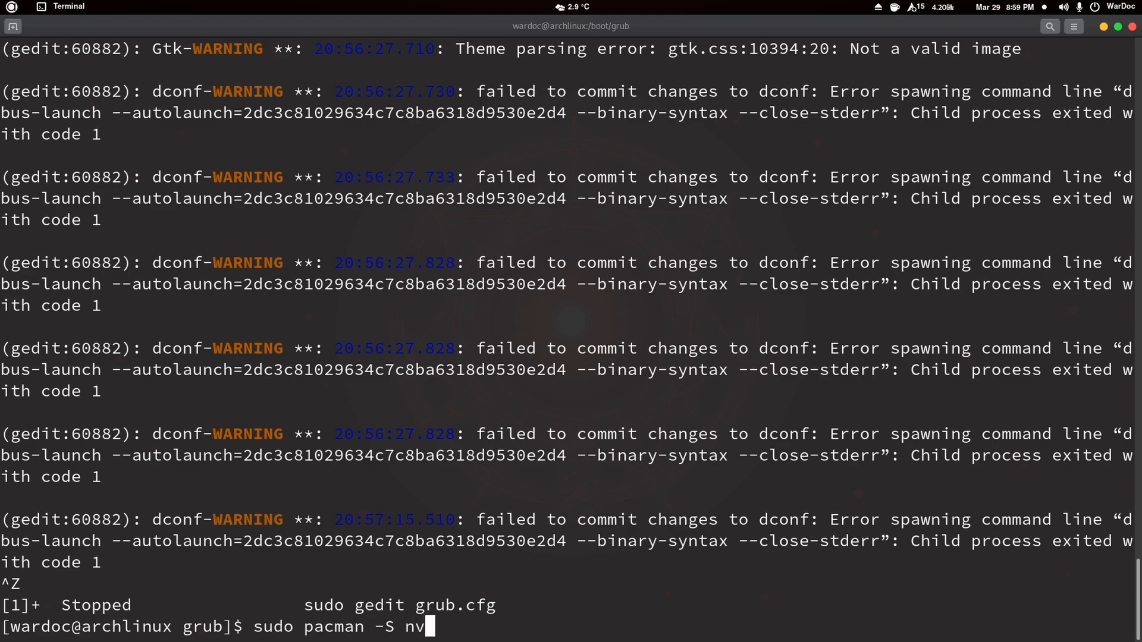
text(idia.)
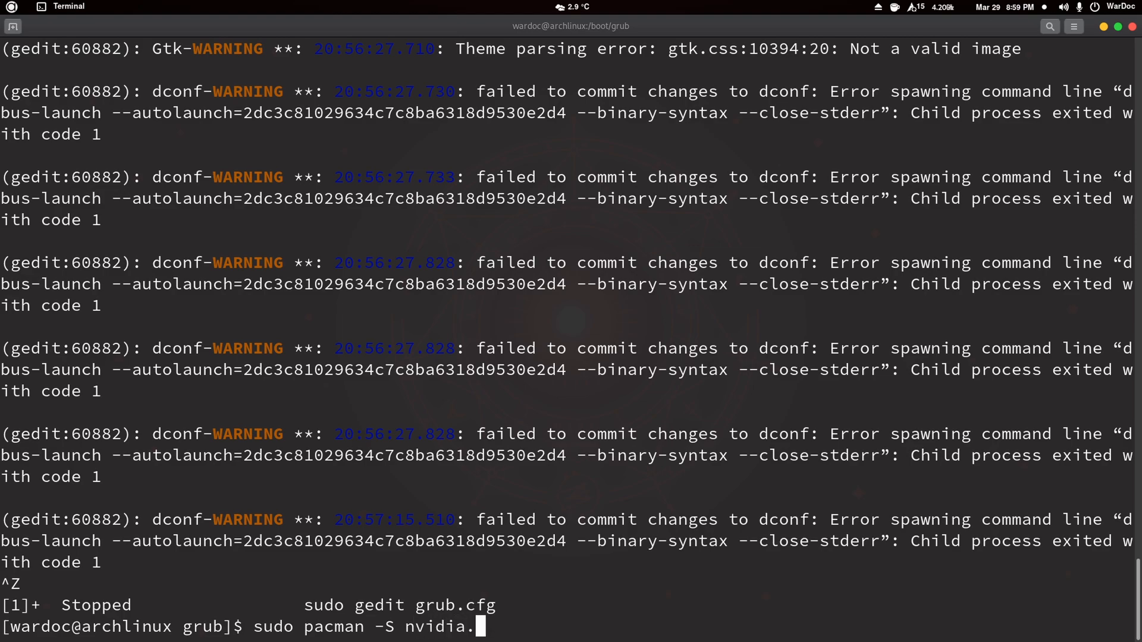
text(dks)
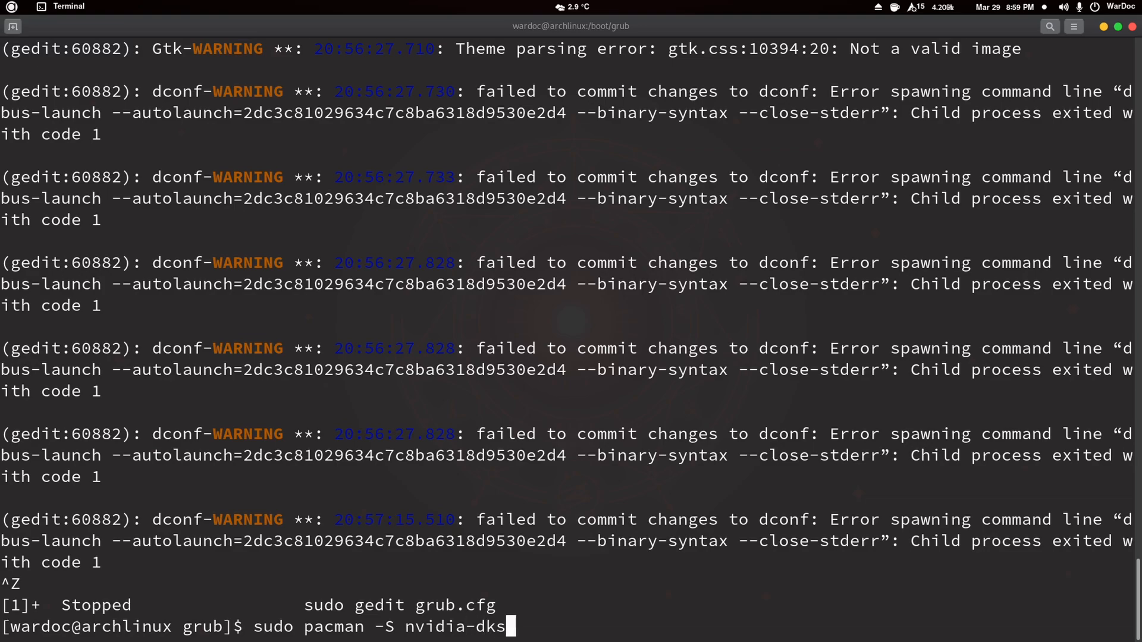
text(s)
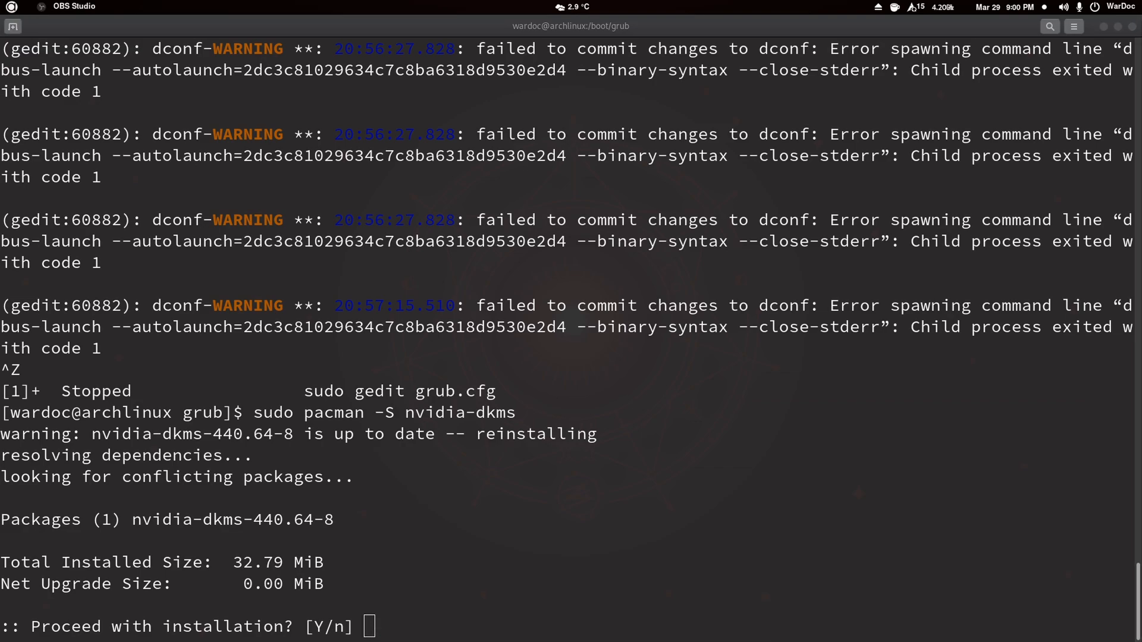
Decline the nvidia-dkms 440.64-8 reinstall by answering n.
text(n)
text(grub-mkconfig -o /boot/grub/grub.cfg)
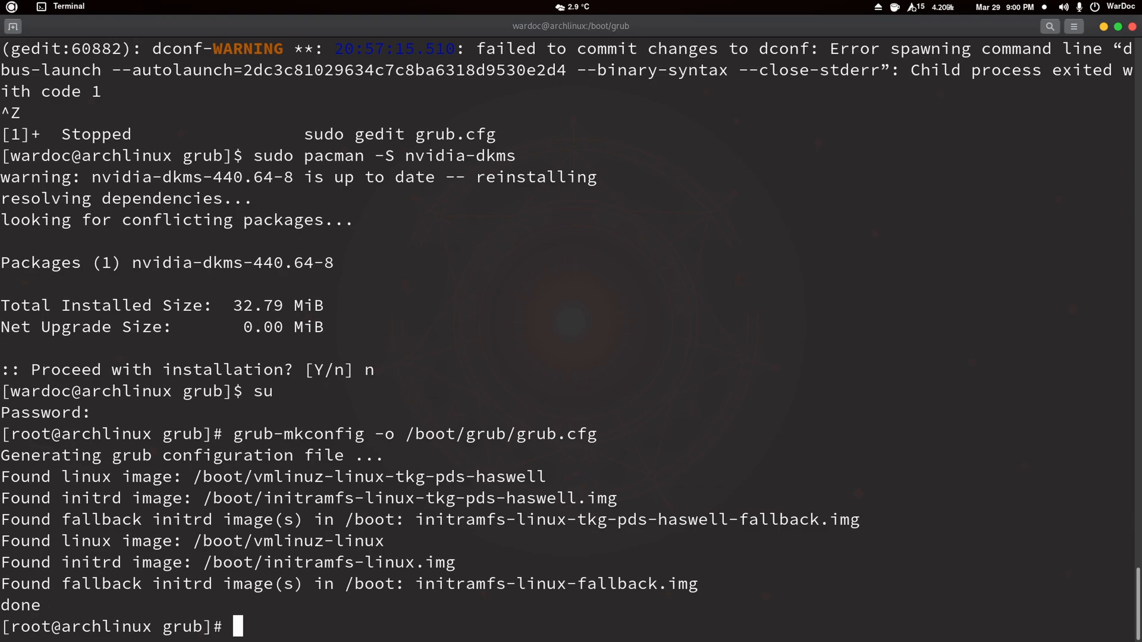
mouse_move(486, 625)
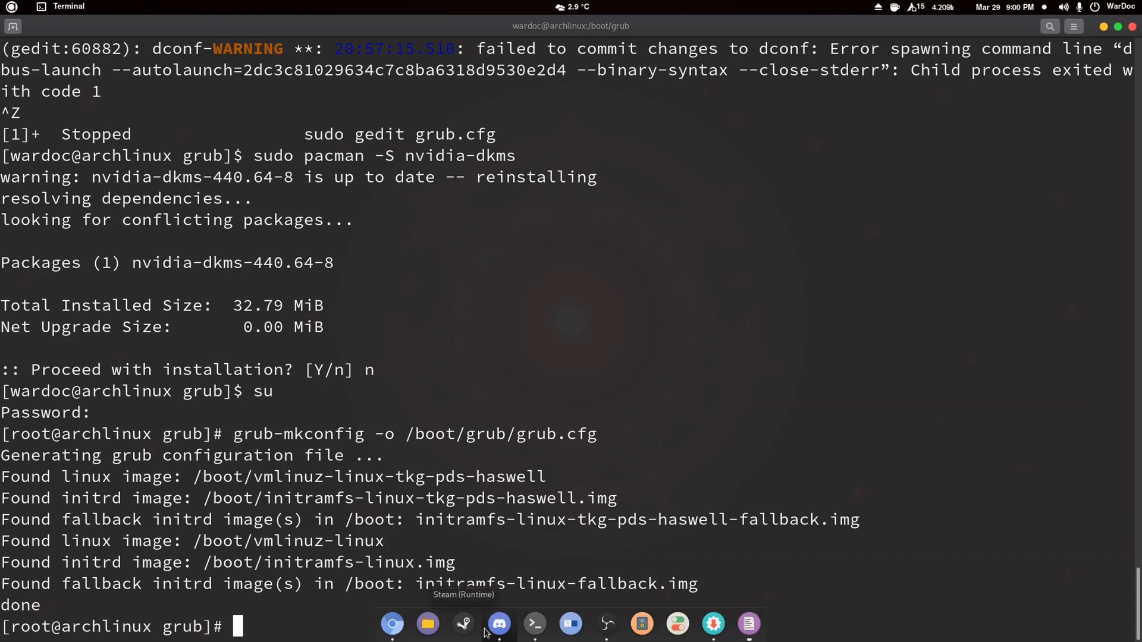
View unknown.png in Chrome, then open the Screenshot_from_2020-03-29 image of Link facing Kirby.
click(498, 623)
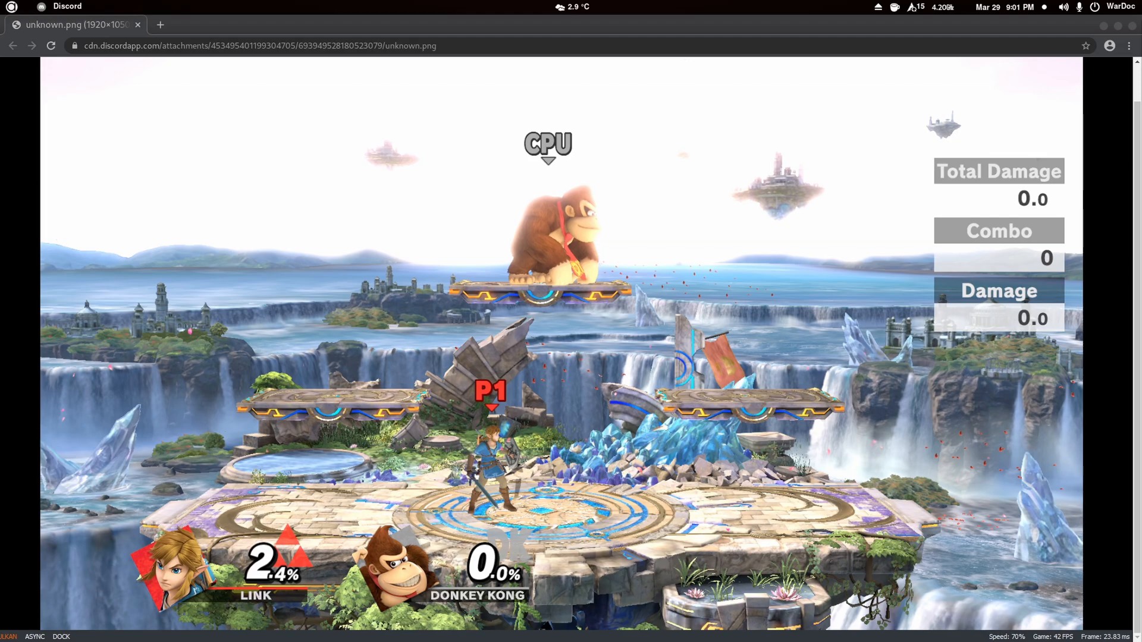
click(216, 24)
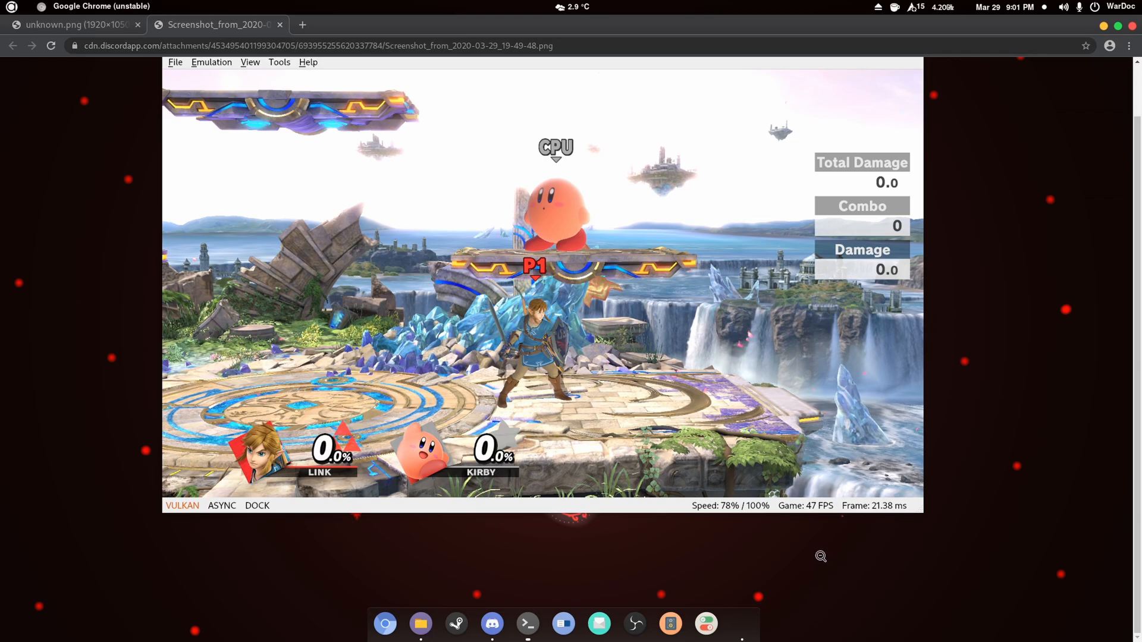
mouse_move(501, 286)
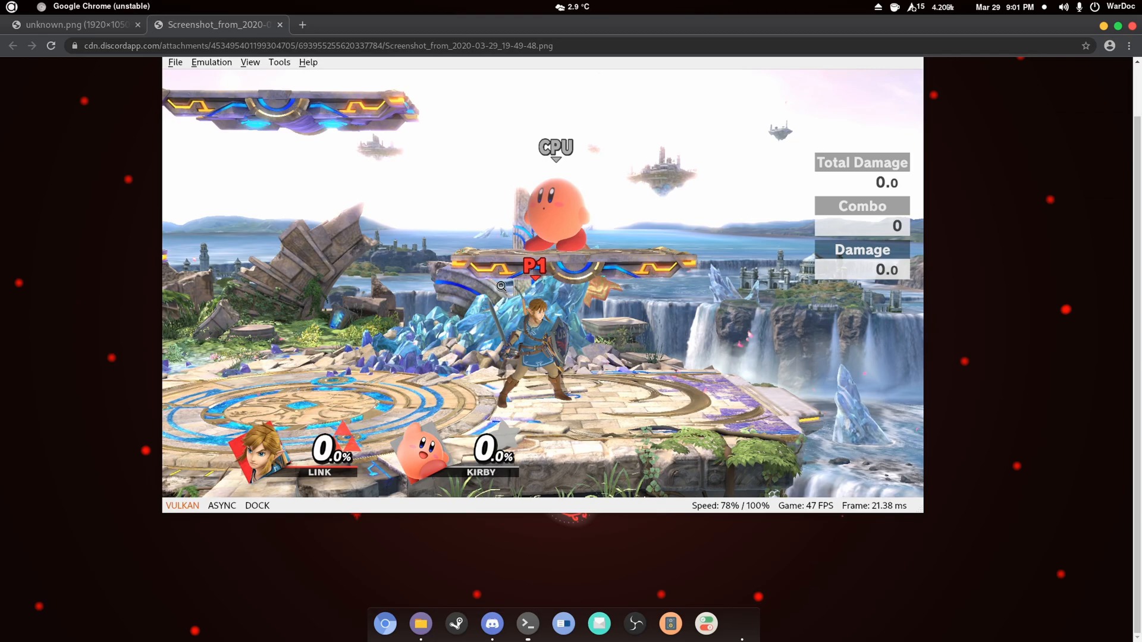
mouse_move(798, 394)
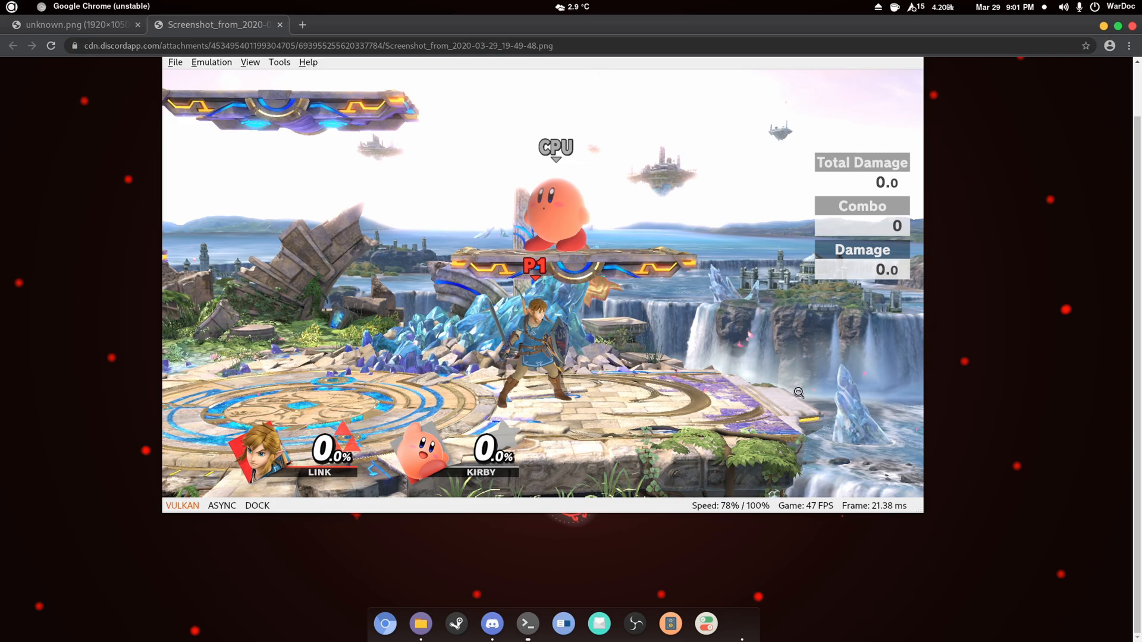
mouse_move(710, 405)
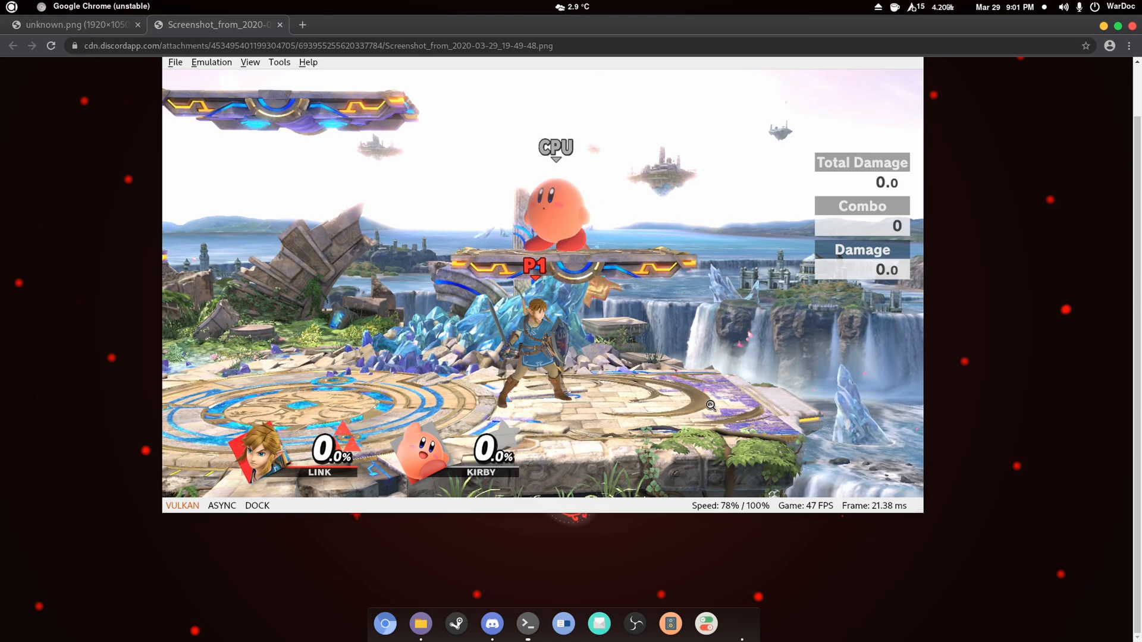
mouse_move(843, 406)
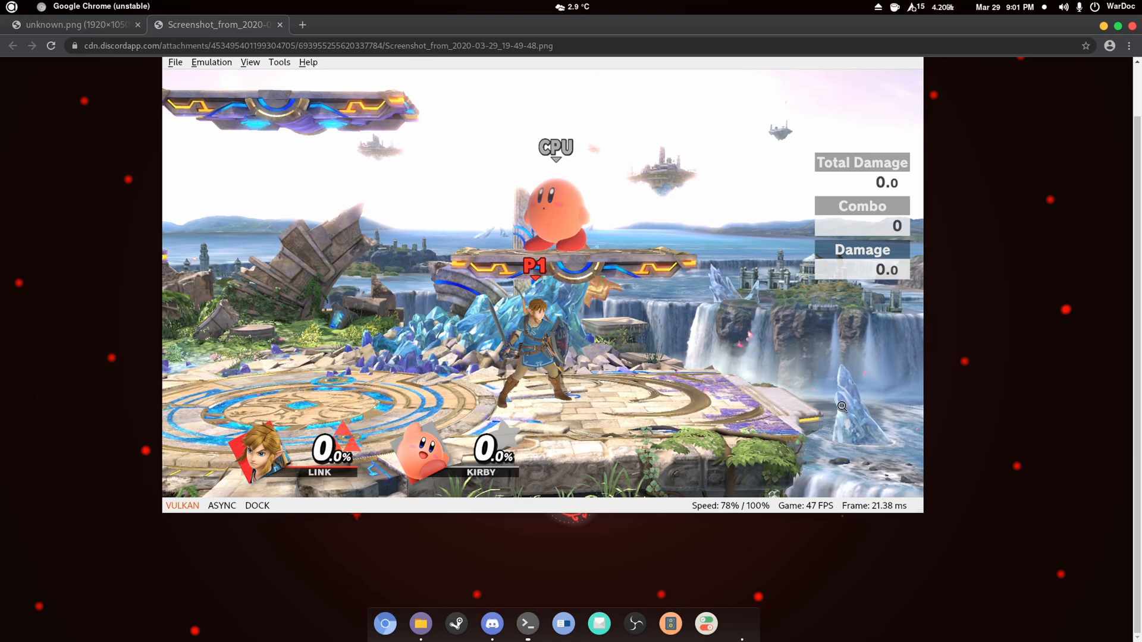